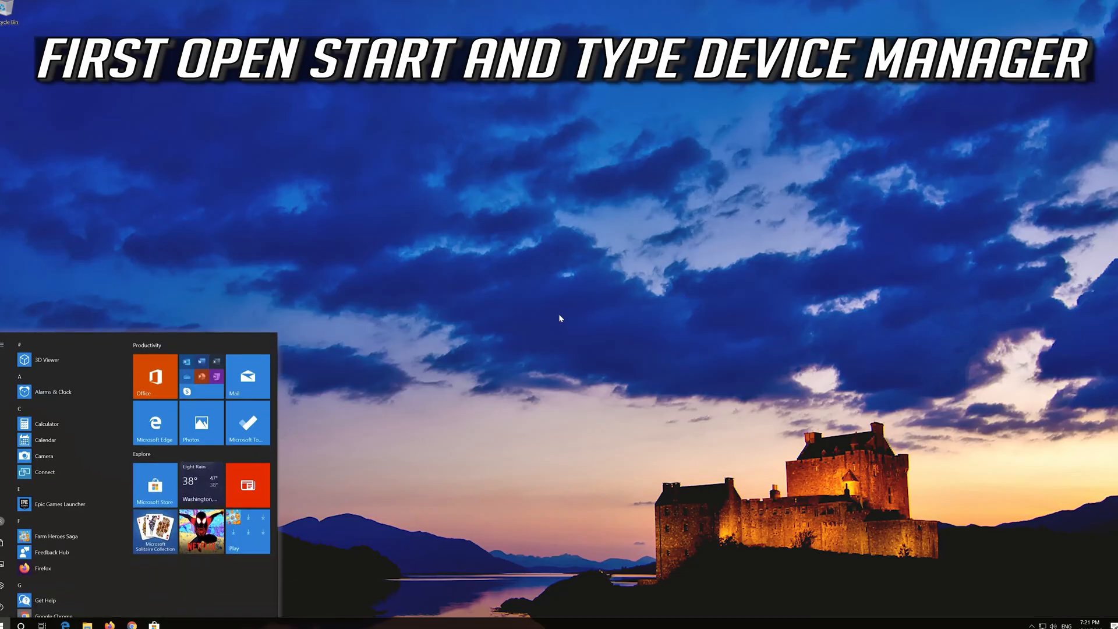
Search the Start menu for 'device manager' so Device Manager appears as best match.
{"action": "type", "text": "device ma"}
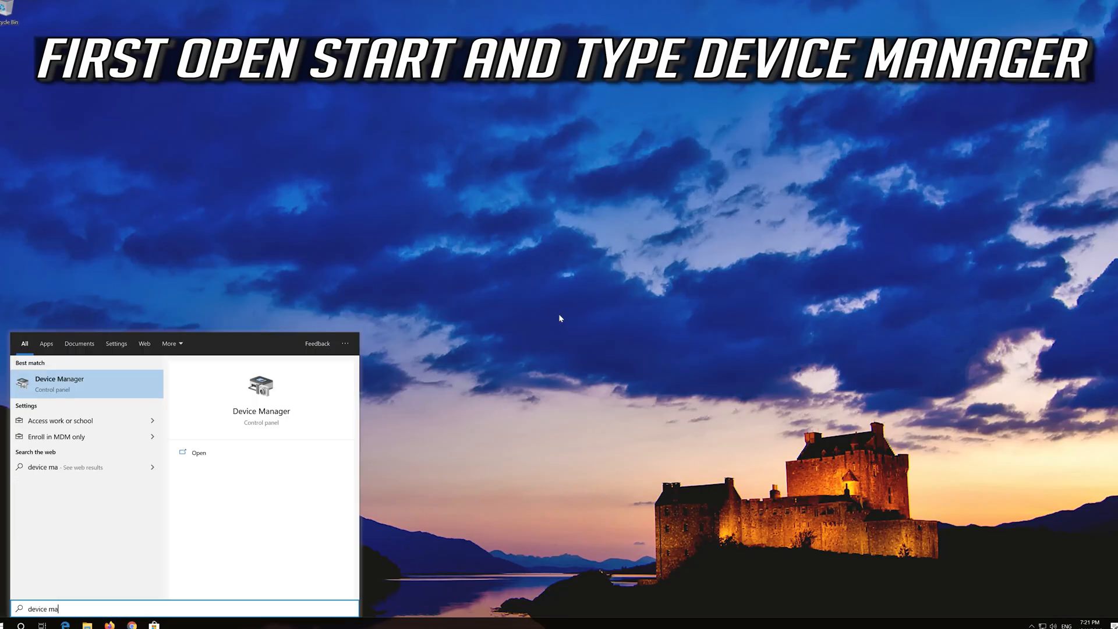
{"action": "type", "text": "nager"}
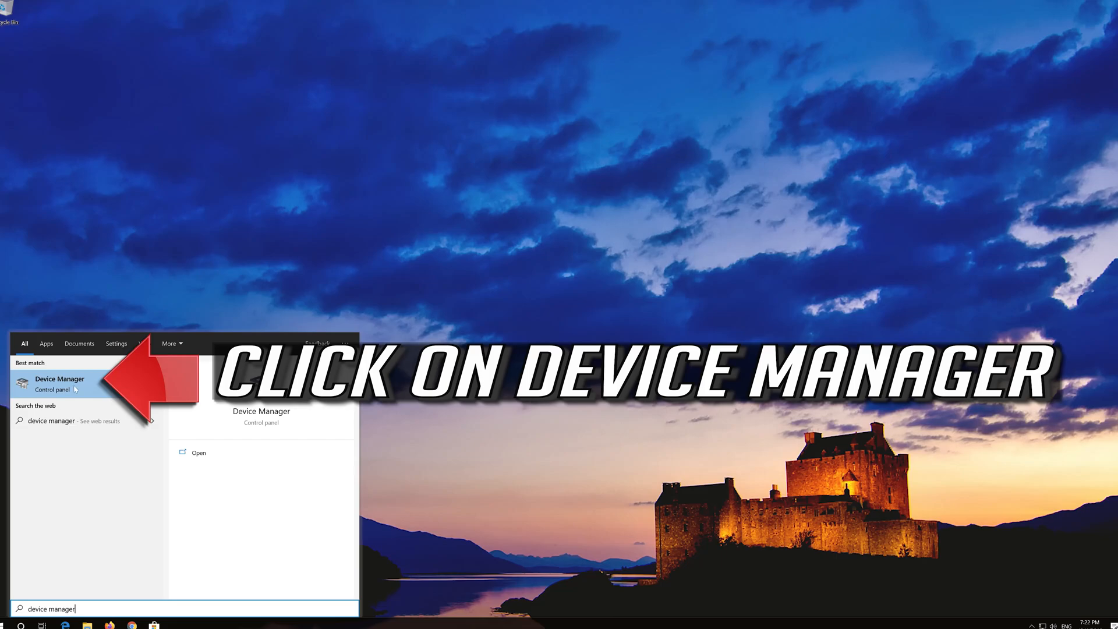
Launch Device Manager, expand Sound, video and game controllers, and show actions for High Definition Audio Device.
{"action": "left_click", "coordinate": [60, 378]}
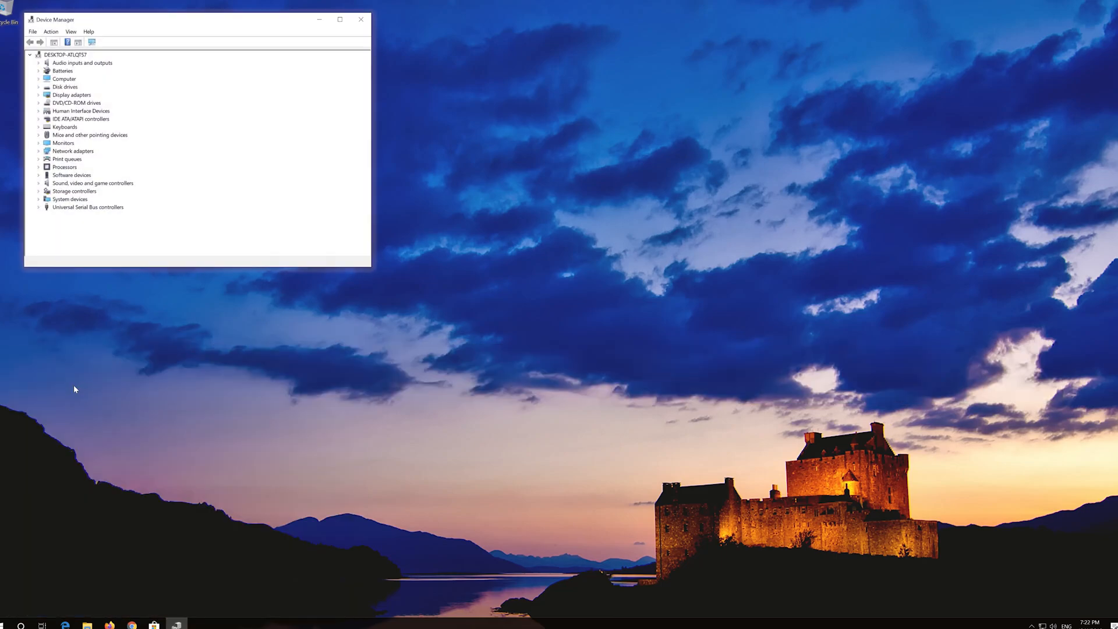
{"action": "left_click_drag", "start_coordinate": [197, 19], "coordinate": [214, 36]}
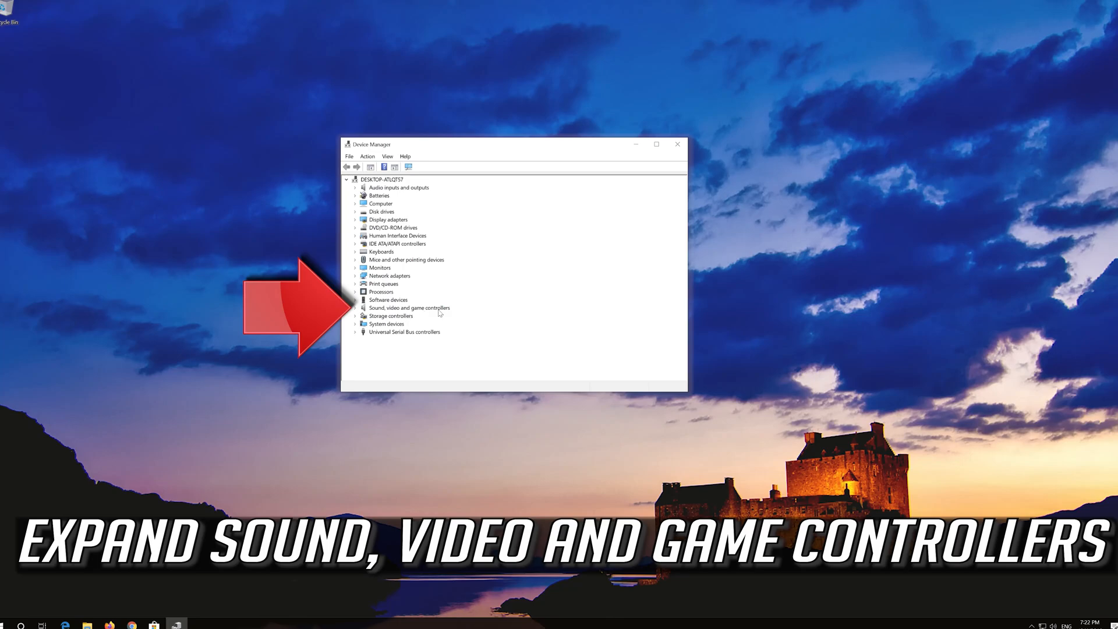
{"action": "left_click", "coordinate": [355, 308]}
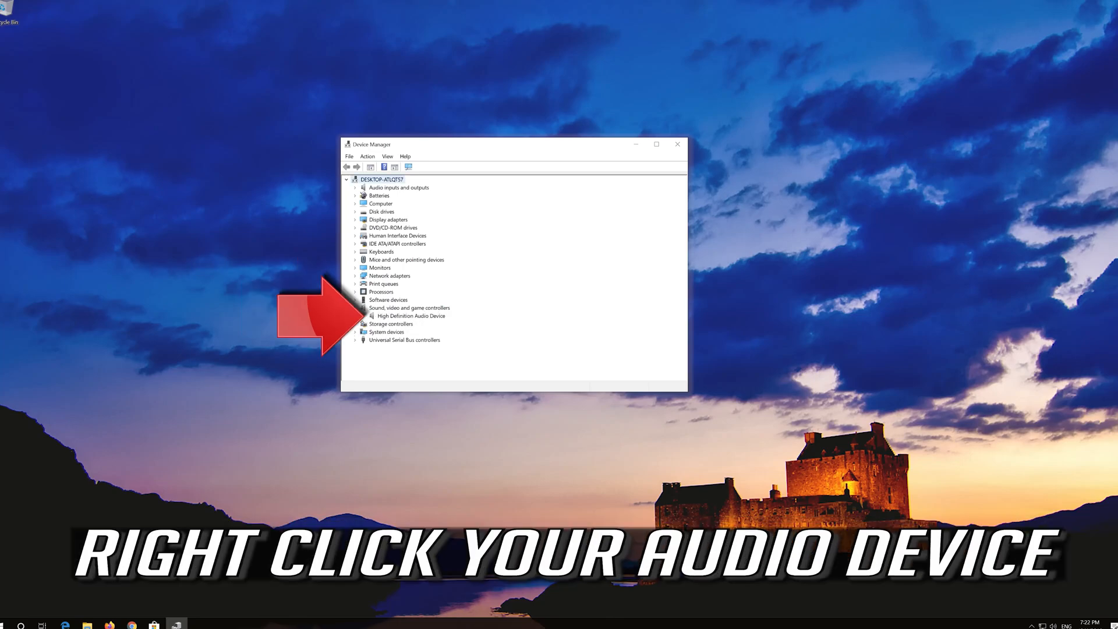
{"action": "left_click", "coordinate": [410, 316]}
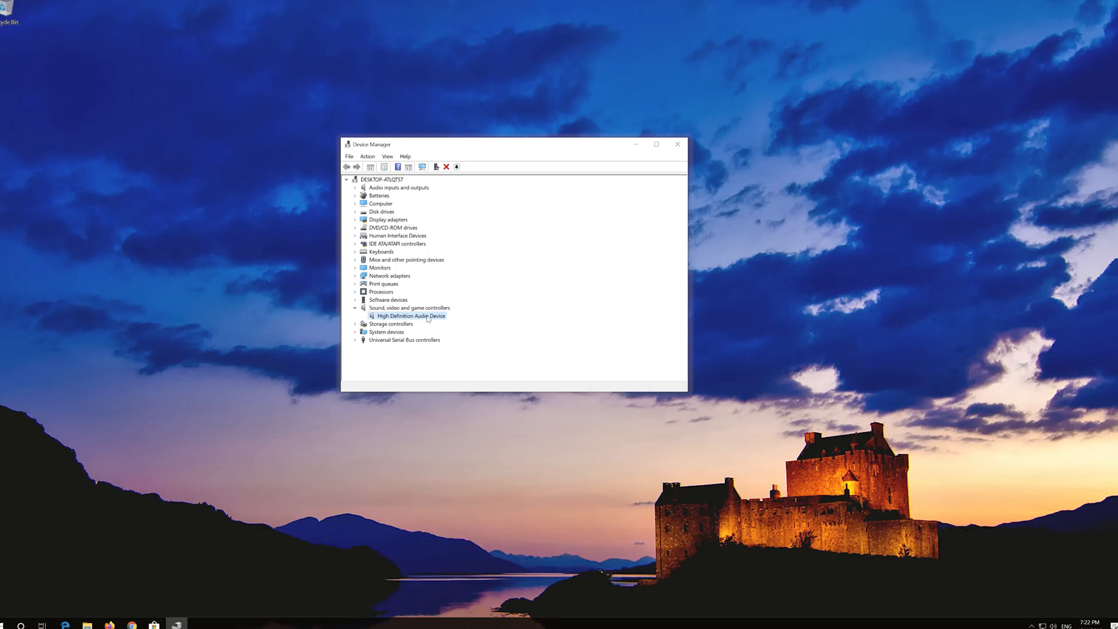
{"action": "right_click", "coordinate": [412, 315]}
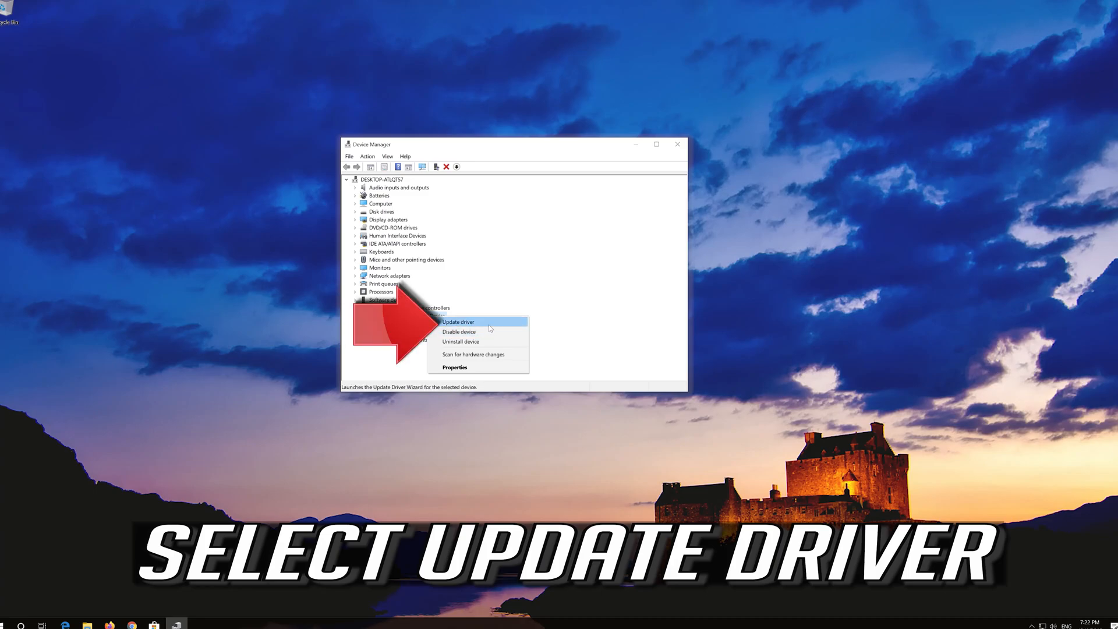
Update the audio driver via automatic search, then look for drivers on Windows Update.
{"action": "left_click", "coordinate": [457, 322]}
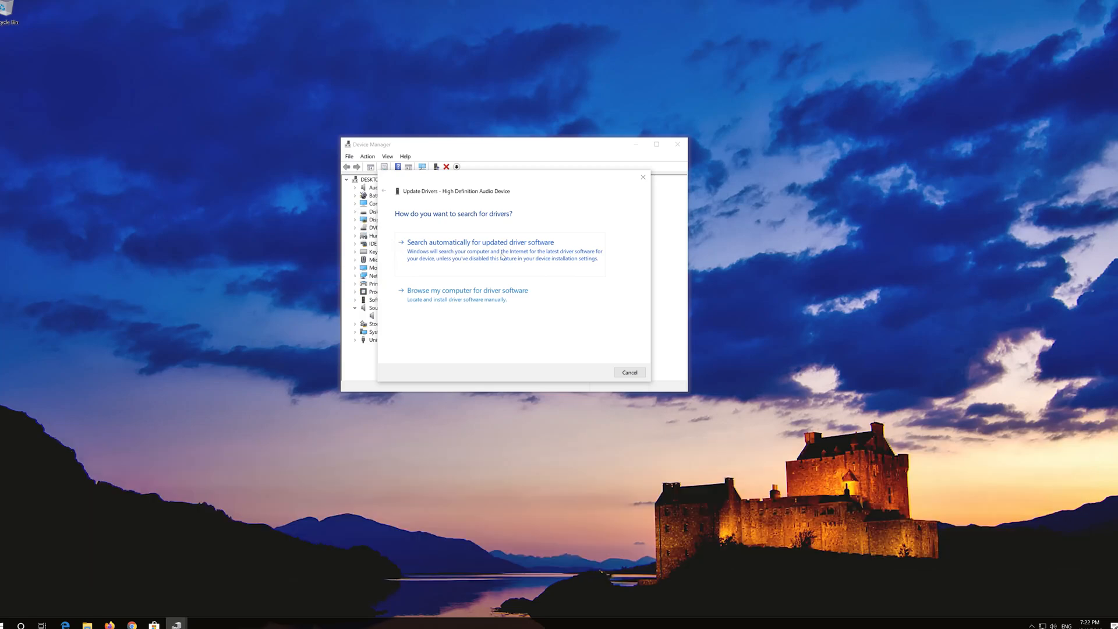
{"action": "left_click", "coordinate": [480, 242]}
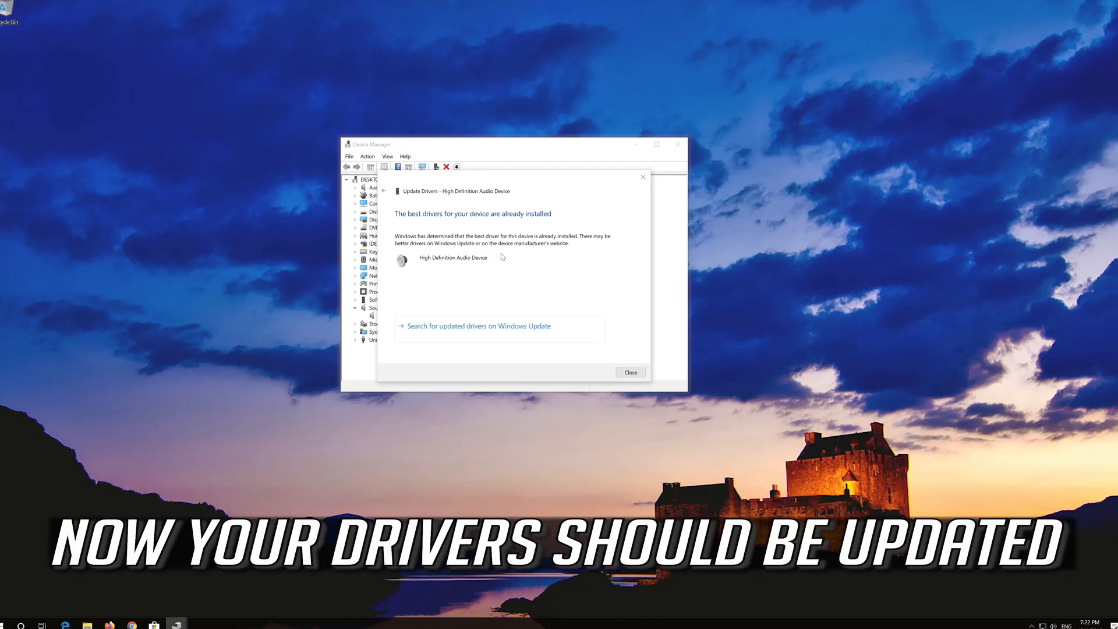
{"action": "mouse_move", "coordinate": [497, 256]}
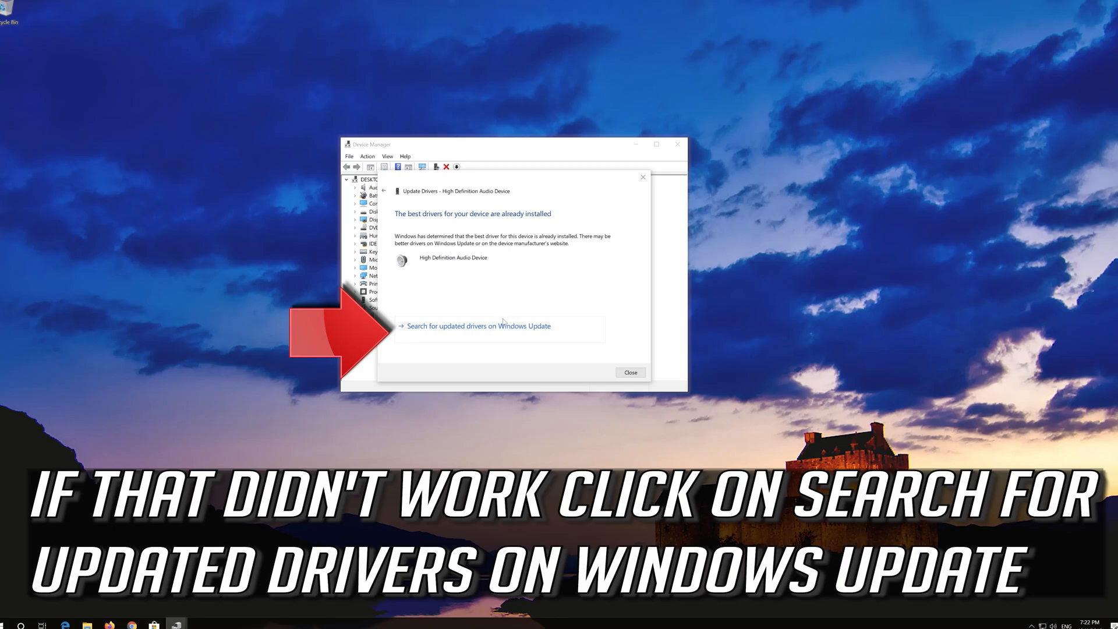
{"action": "mouse_move", "coordinate": [476, 332]}
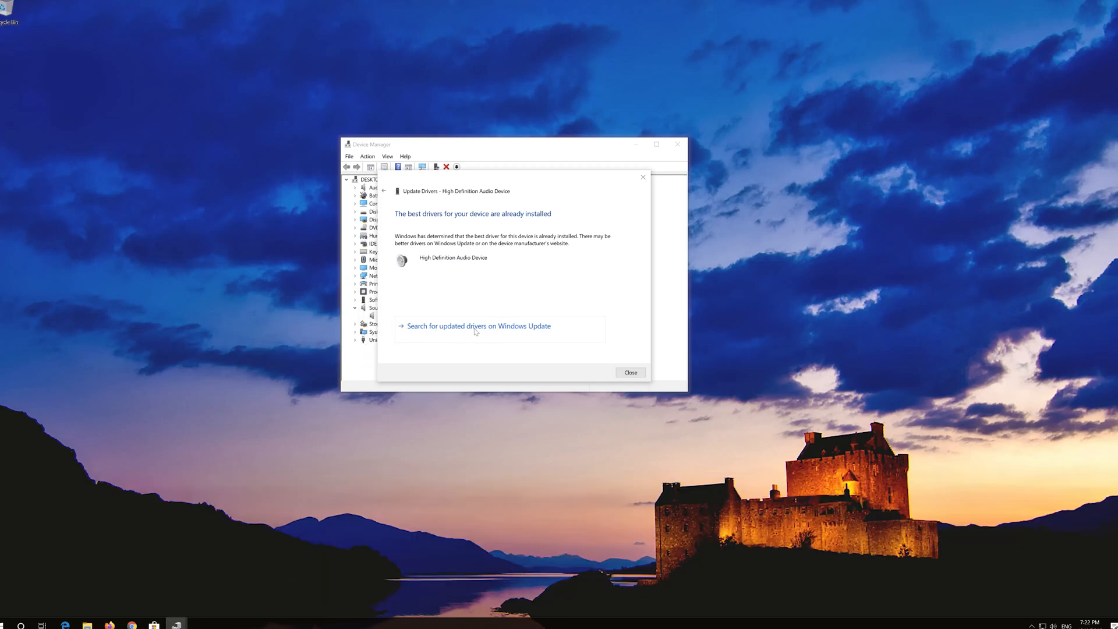
{"action": "left_click", "coordinate": [479, 326]}
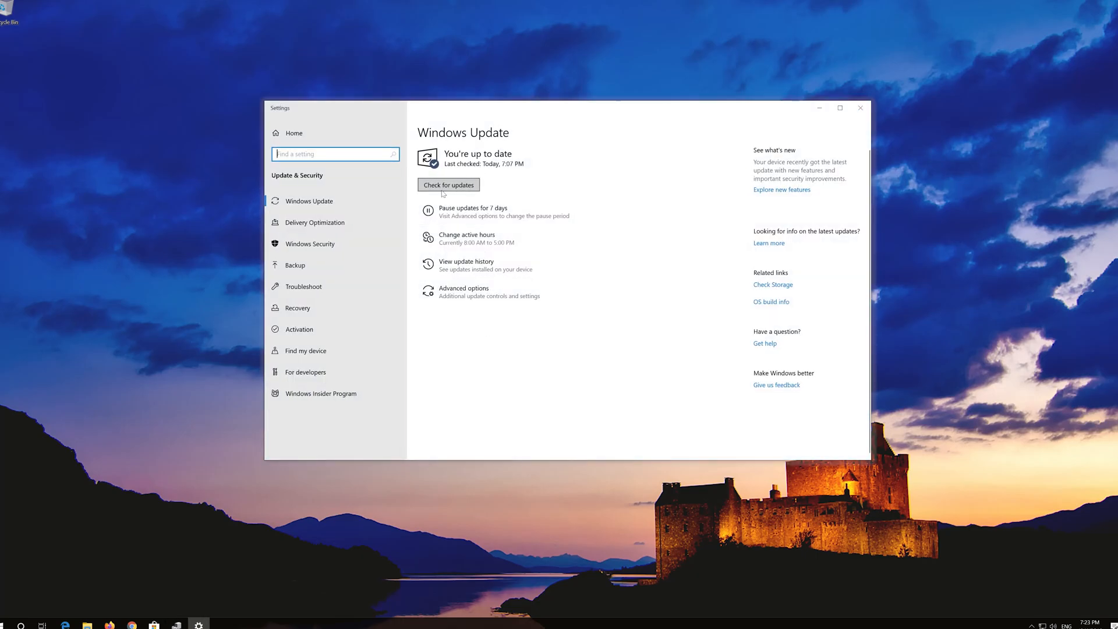
Check for updates on the Windows Update page.
{"action": "left_click", "coordinate": [447, 184]}
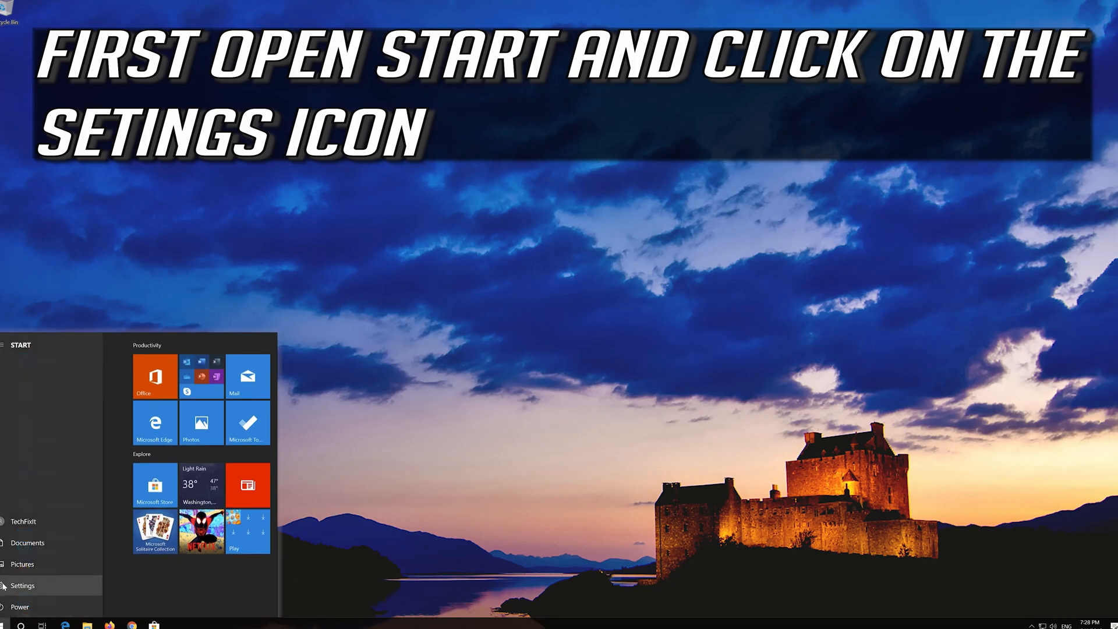
{"action": "mouse_move", "coordinate": [47, 587]}
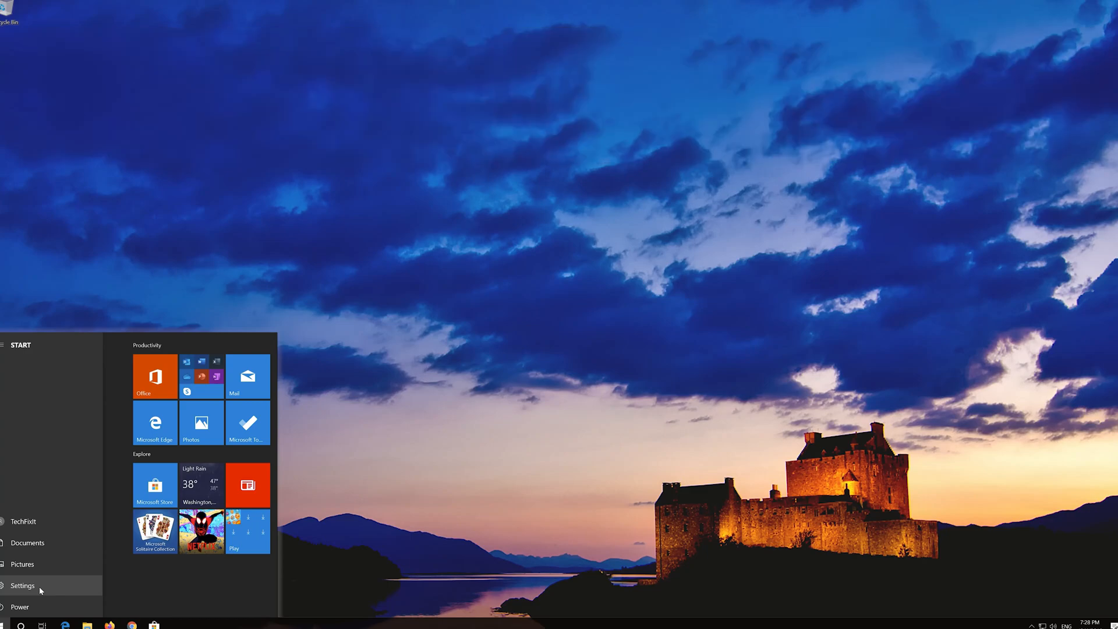
Launch Windows Settings from the Start menu.
{"action": "left_click", "coordinate": [23, 585]}
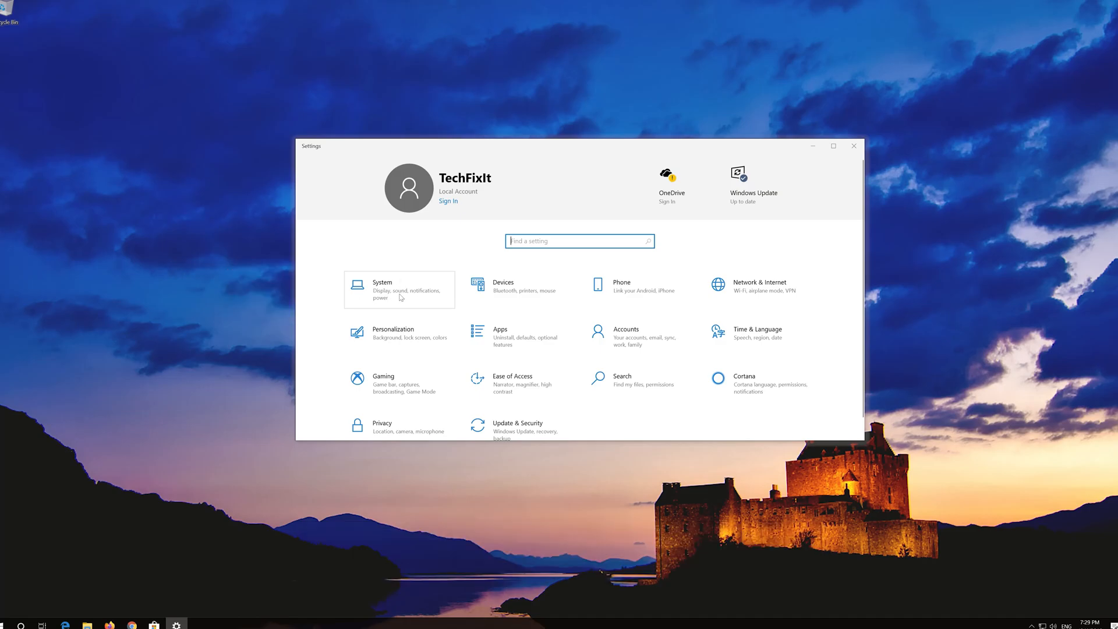
Go to System > Sound and choose the High Definition Audio Device speakers as output.
{"action": "left_click", "coordinate": [398, 289]}
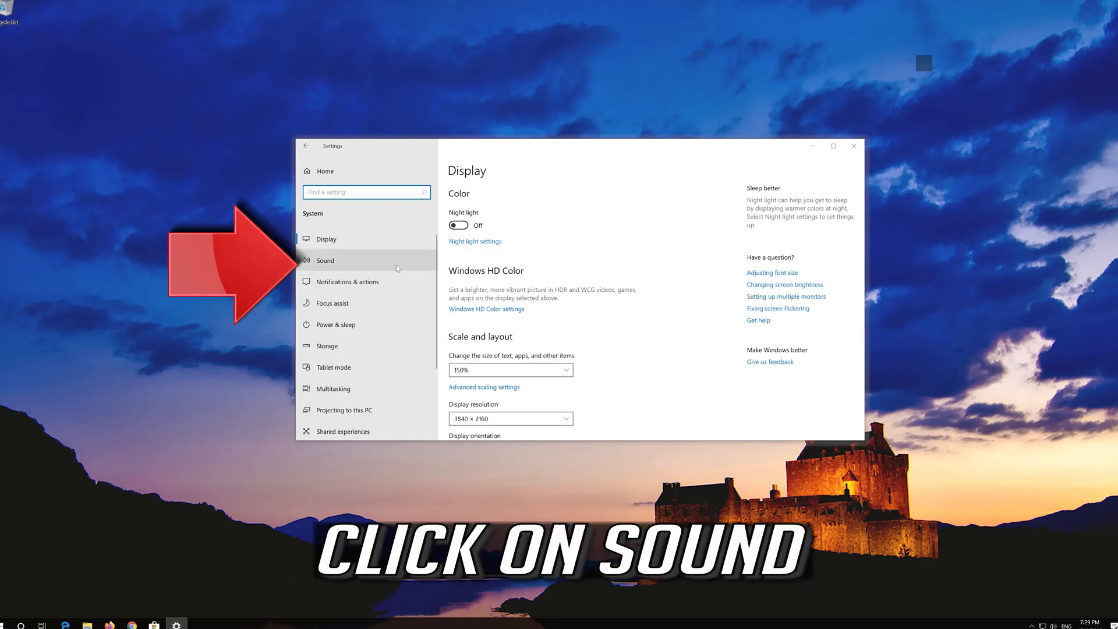
{"action": "mouse_move", "coordinate": [376, 263]}
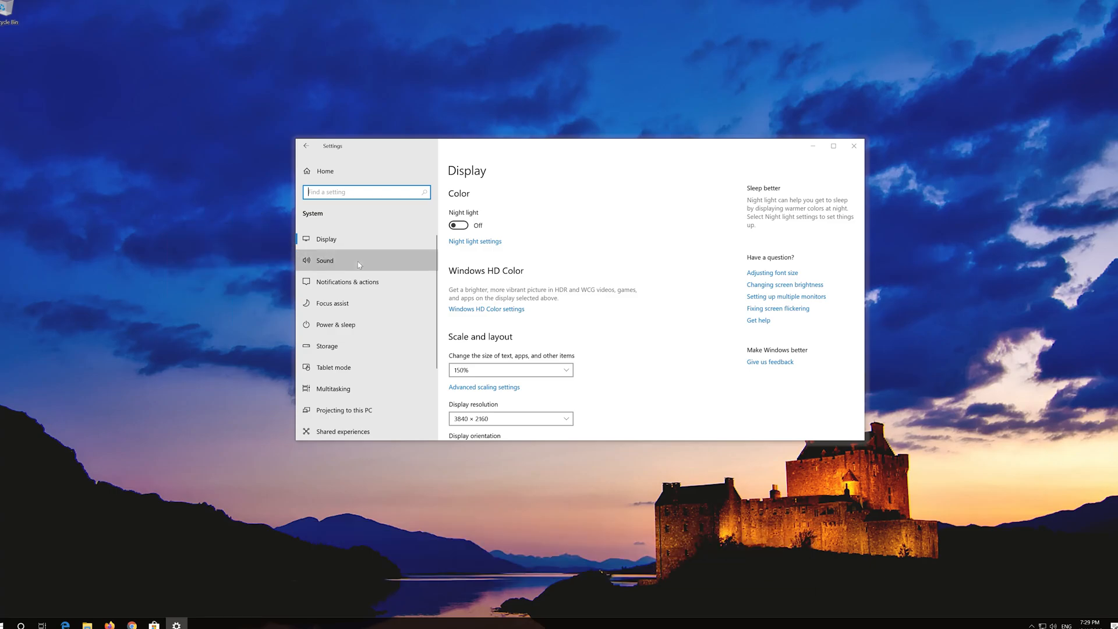
{"action": "left_click", "coordinate": [324, 260]}
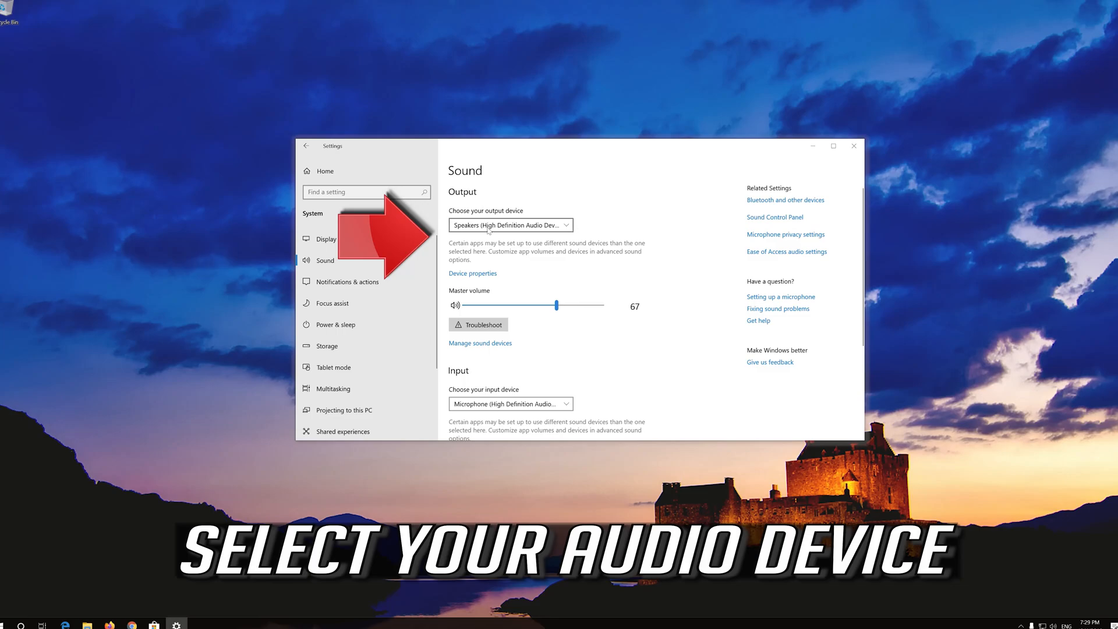
{"action": "left_click", "coordinate": [510, 225]}
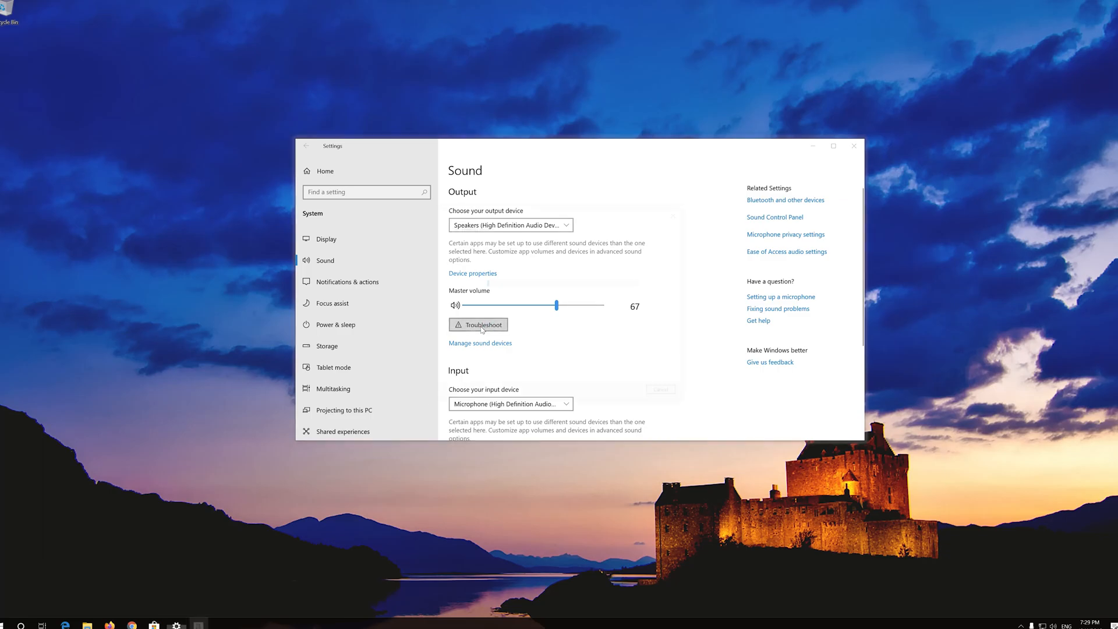
{"action": "left_click", "coordinate": [478, 324]}
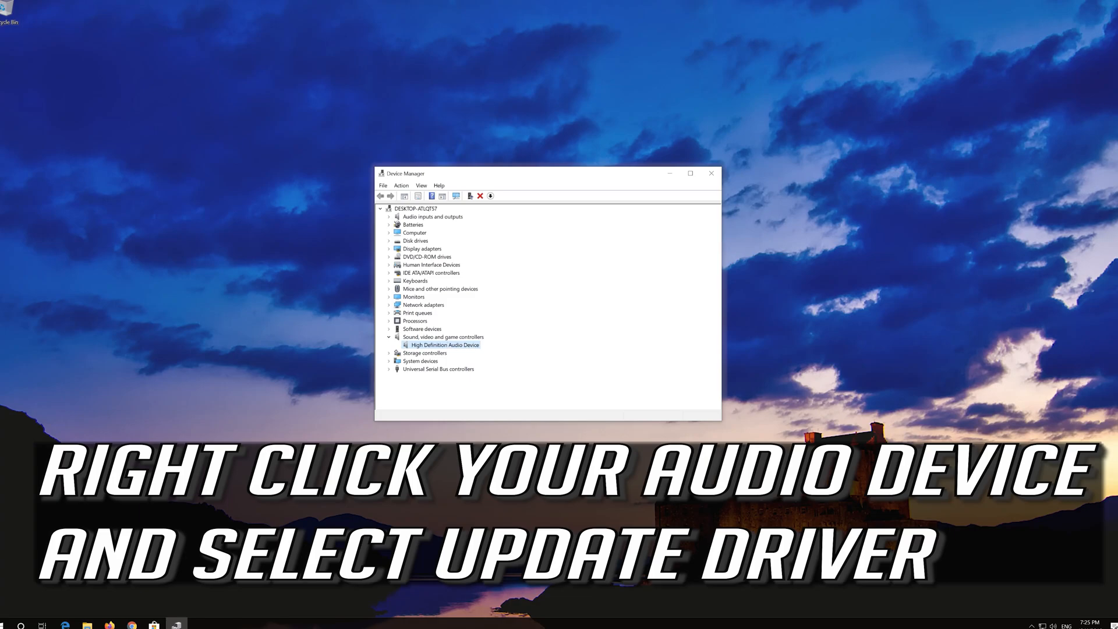
Update the audio driver by browsing this computer and picking High Definition Audio Device from the list.
{"action": "right_click", "coordinate": [445, 344]}
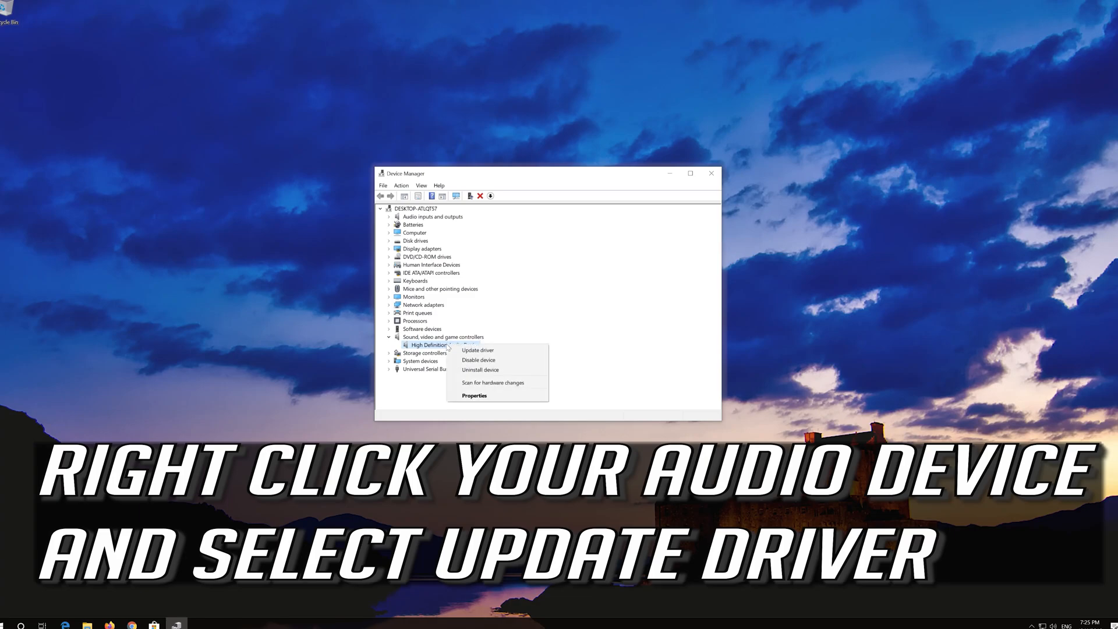
{"action": "mouse_move", "coordinate": [477, 350]}
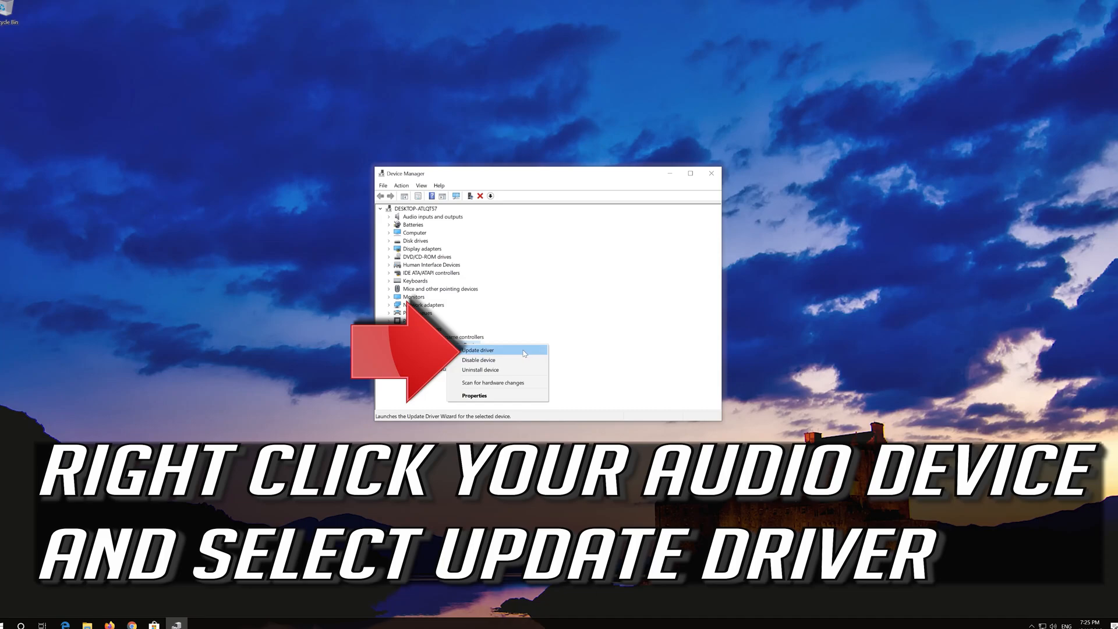
{"action": "left_click", "coordinate": [476, 350]}
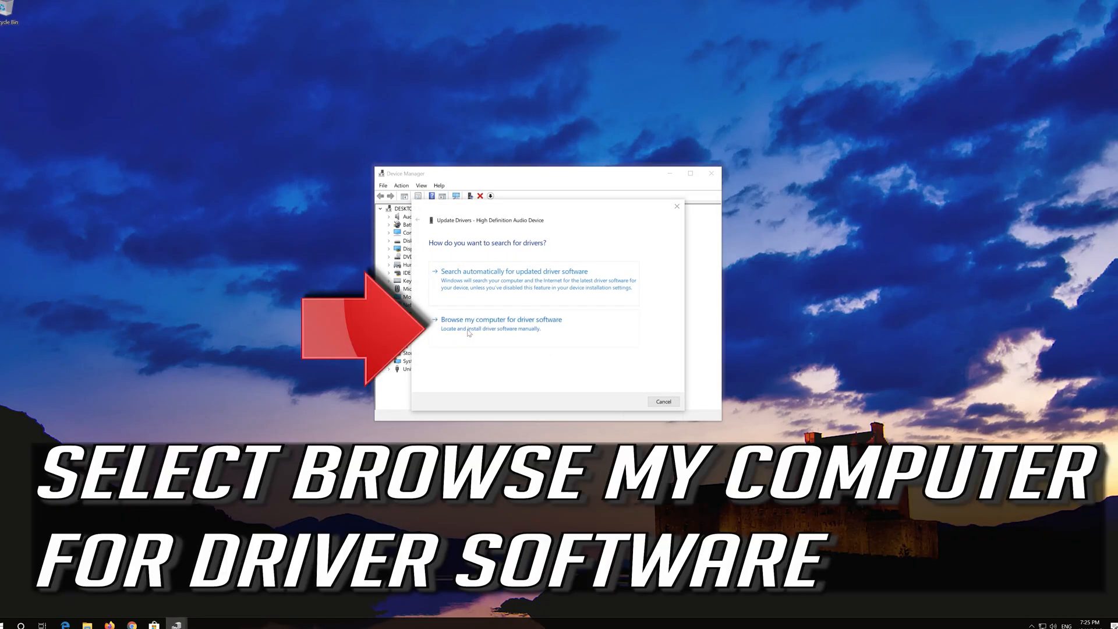
{"action": "mouse_move", "coordinate": [521, 336]}
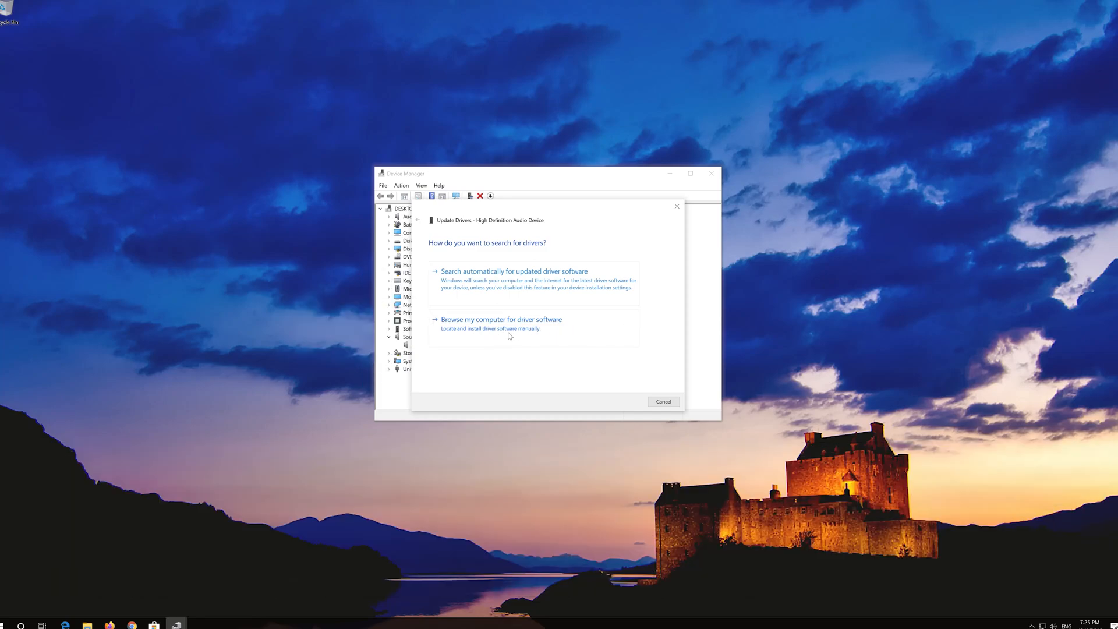
{"action": "left_click", "coordinate": [501, 319]}
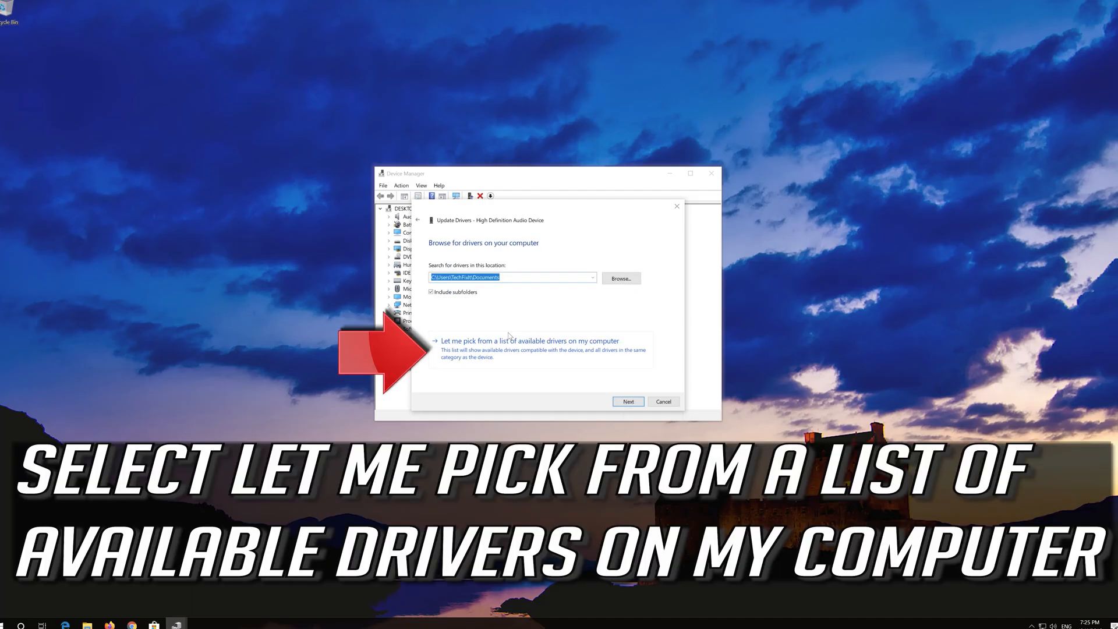
{"action": "mouse_move", "coordinate": [515, 357]}
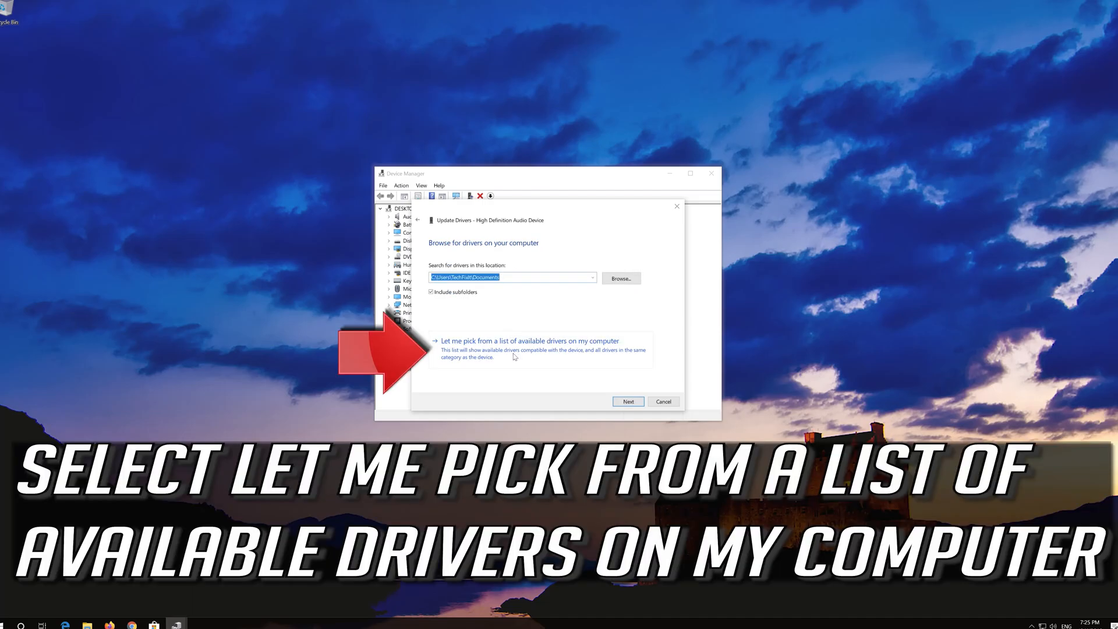
{"action": "mouse_move", "coordinate": [626, 349]}
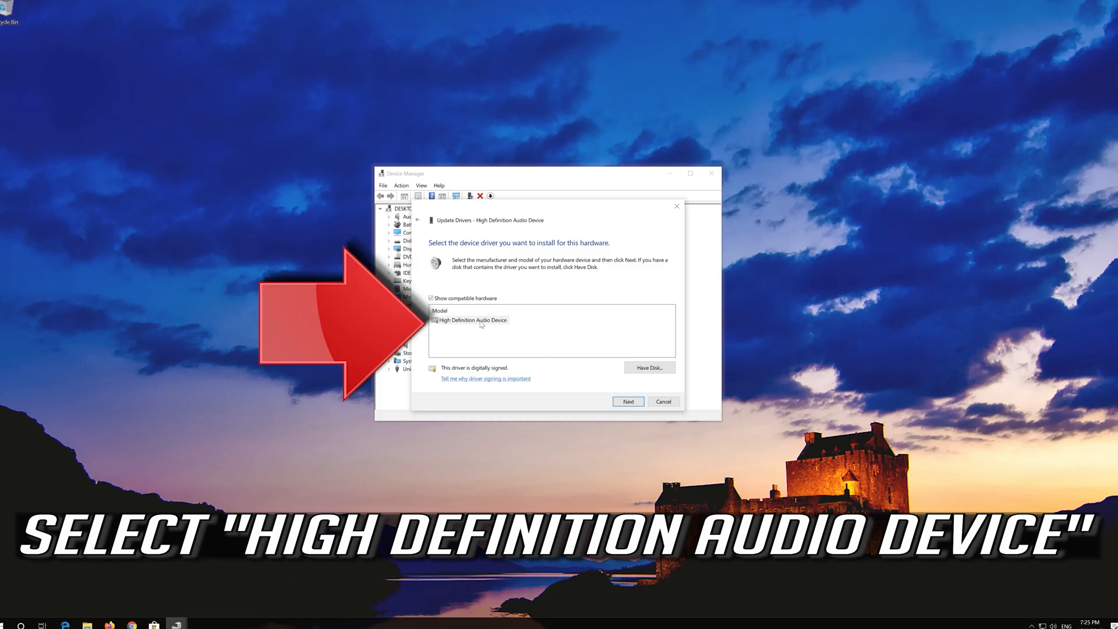
{"action": "left_click", "coordinate": [472, 320]}
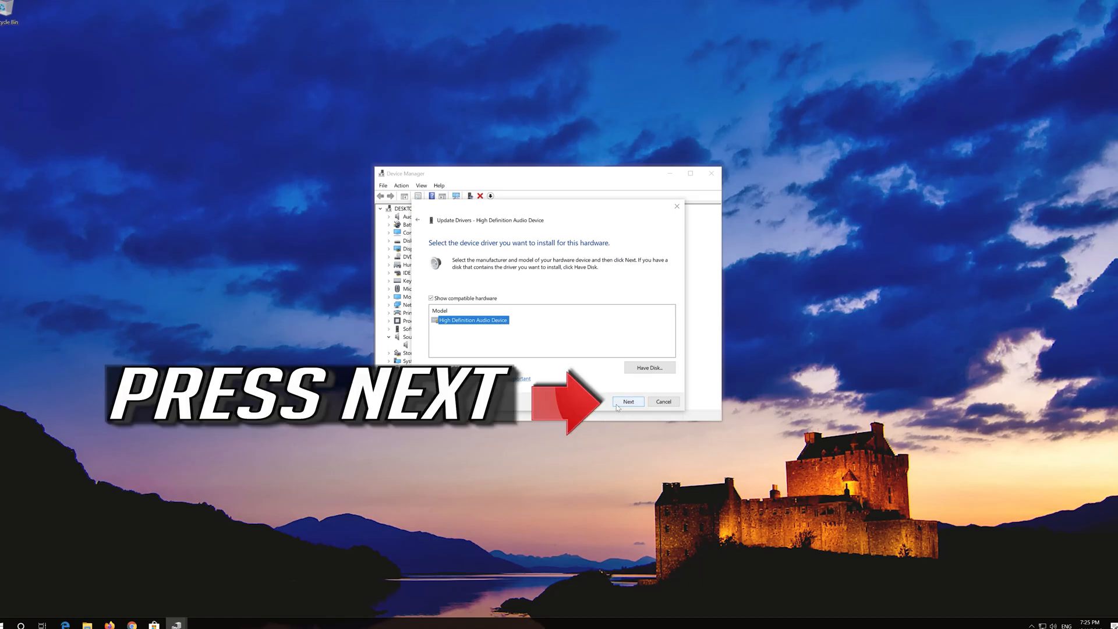
Install the chosen driver, accept the compatibility warning, and close the driver update window.
{"action": "left_click", "coordinate": [628, 401]}
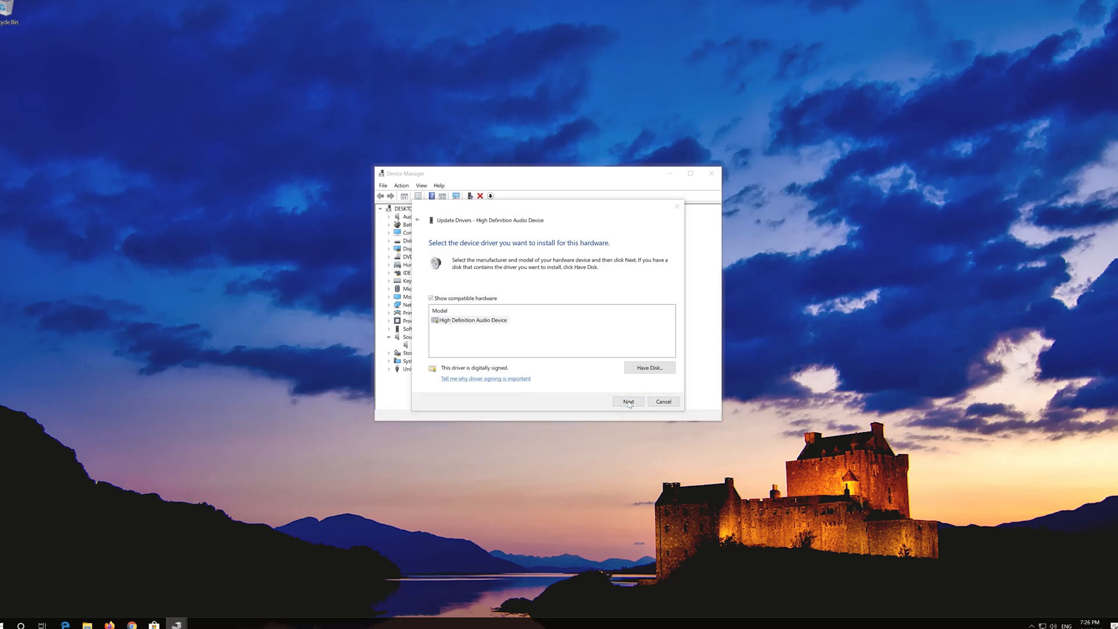
{"action": "left_click", "coordinate": [628, 401]}
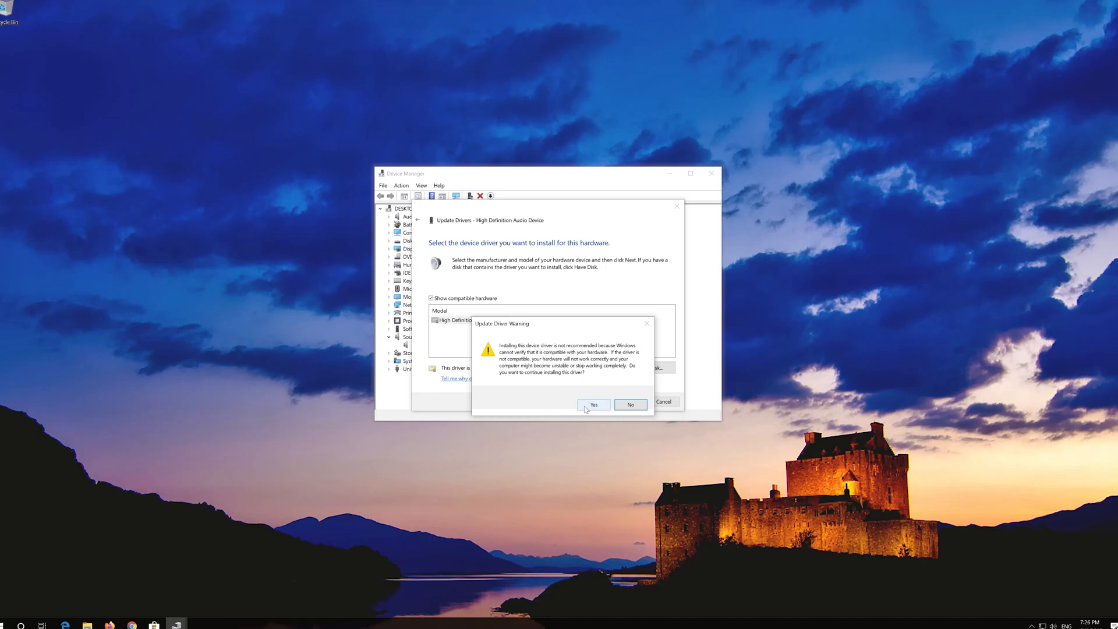
{"action": "left_click", "coordinate": [593, 404]}
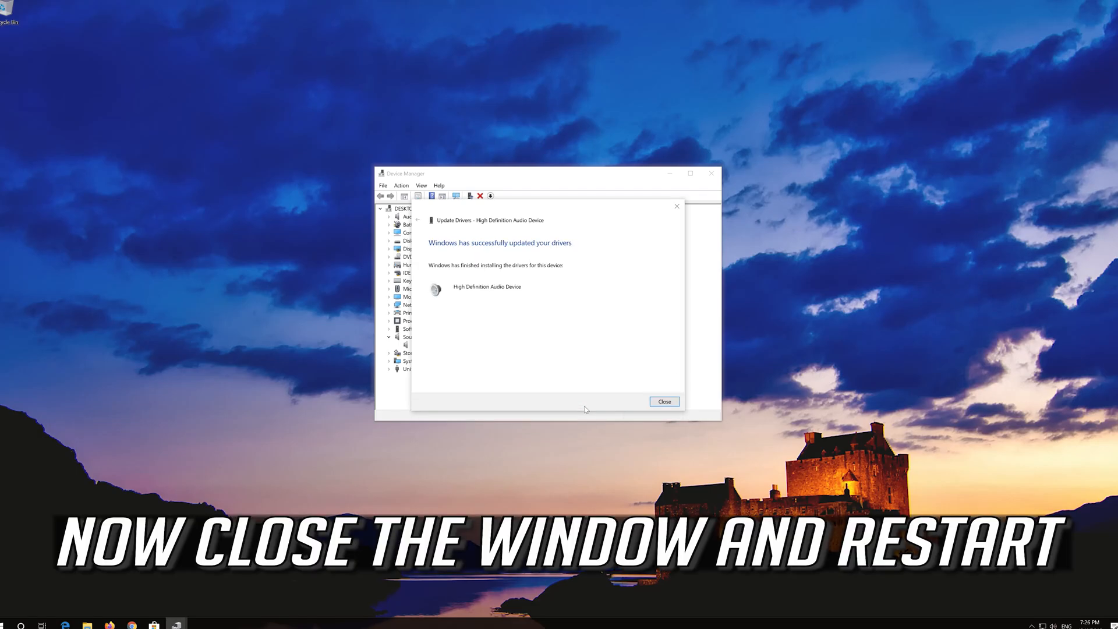
{"action": "mouse_move", "coordinate": [527, 321]}
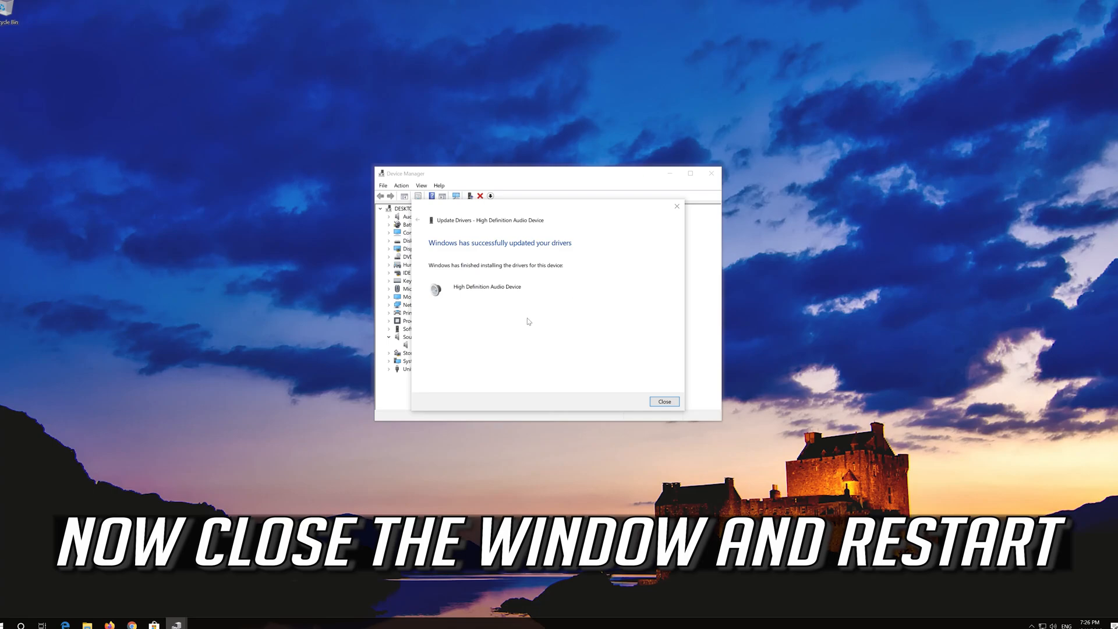
{"action": "left_click", "coordinate": [664, 401]}
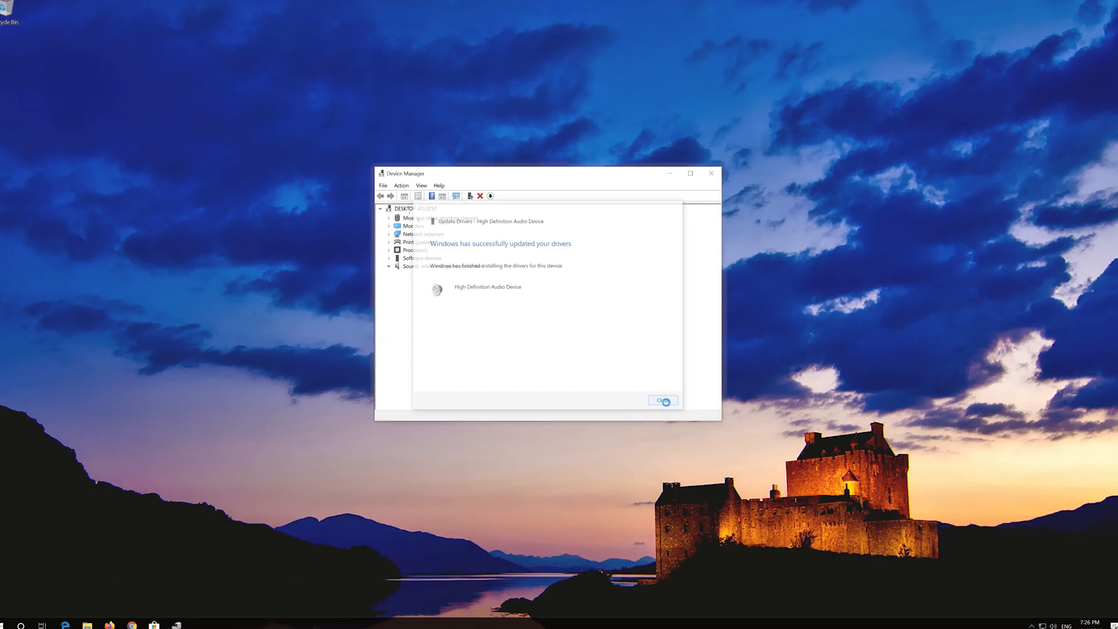
{"action": "left_click", "coordinate": [662, 401]}
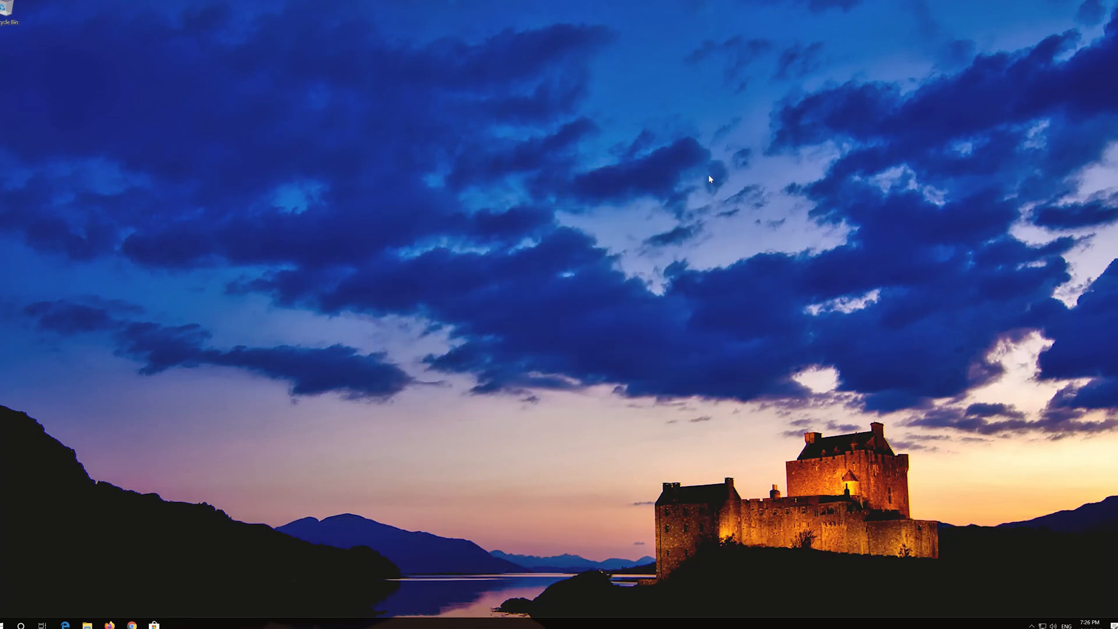
Uninstall High Definition Audio Device, close Device Manager, and restart the computer.
{"action": "left_click", "coordinate": [7, 625]}
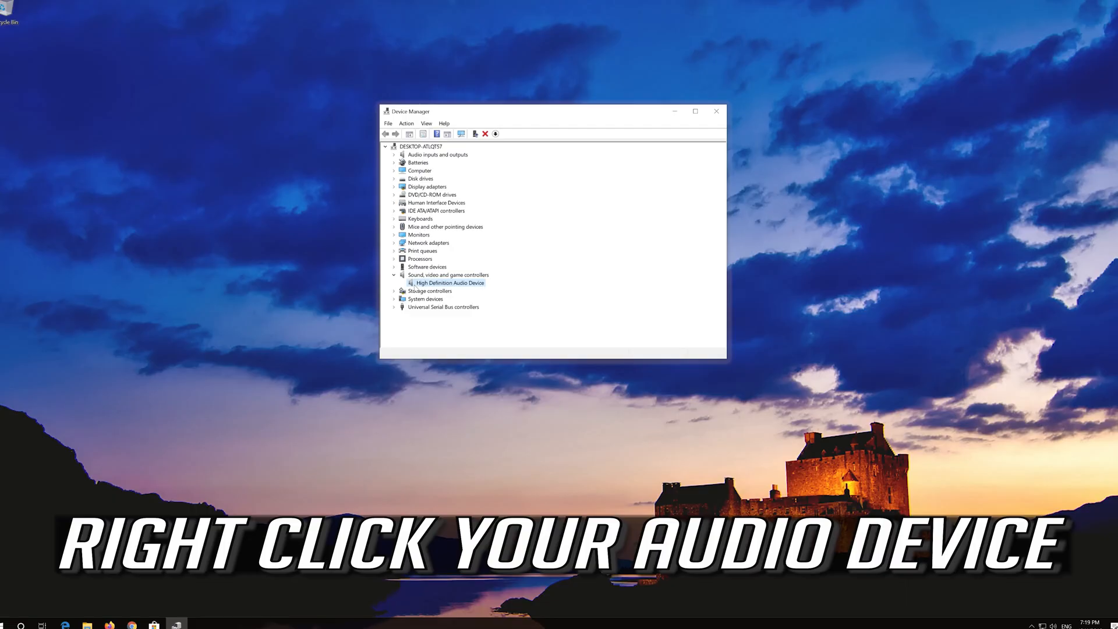
{"action": "right_click", "coordinate": [450, 283]}
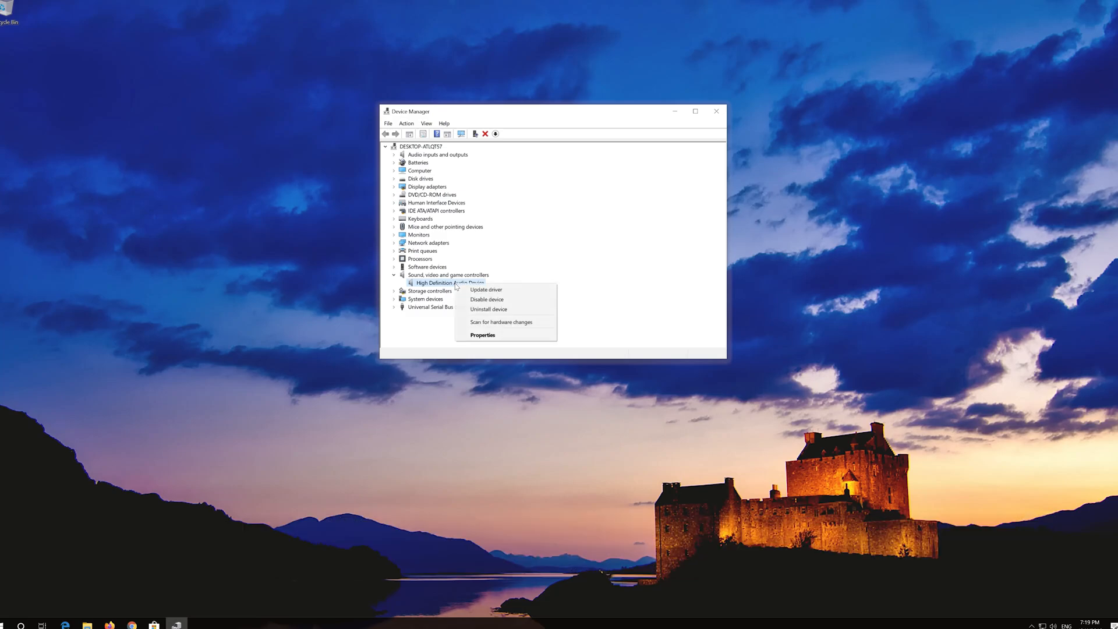
{"action": "mouse_move", "coordinate": [489, 309]}
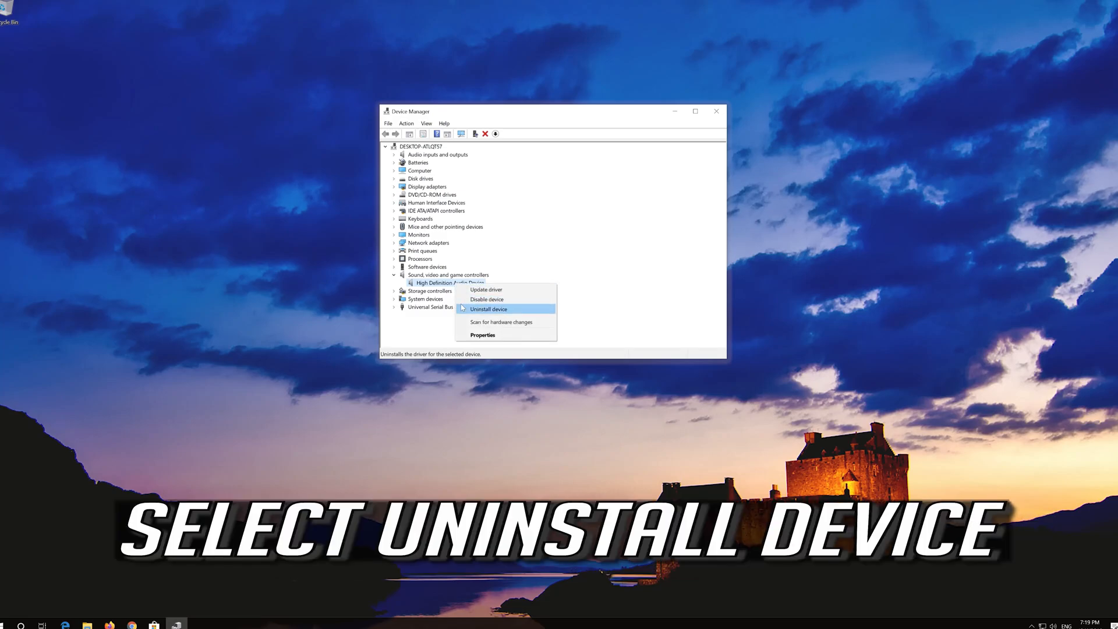
{"action": "mouse_move", "coordinate": [488, 314]}
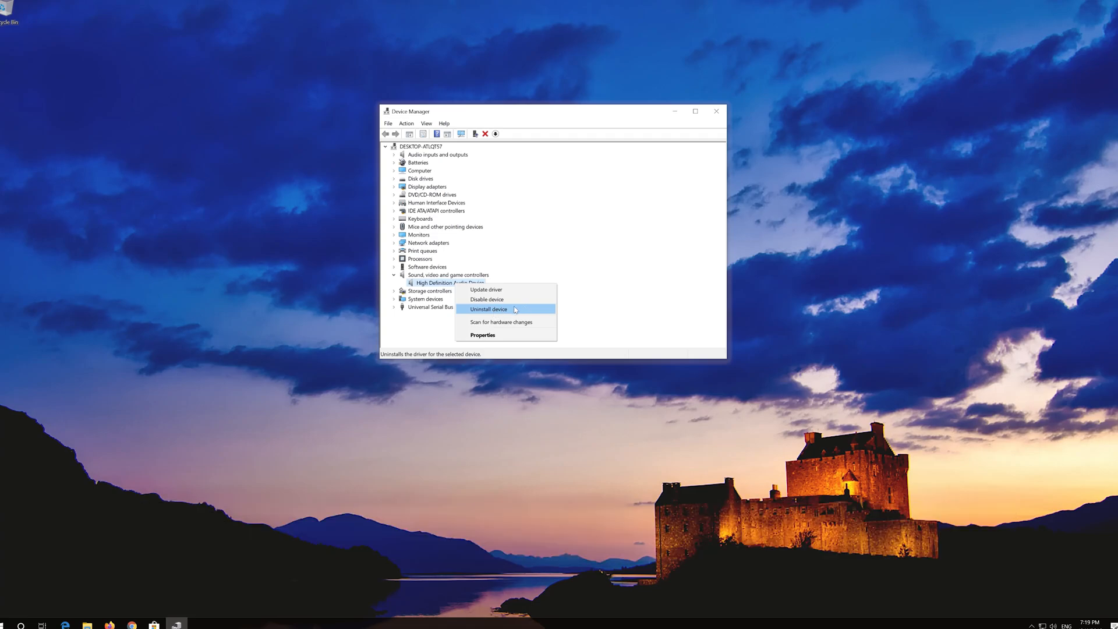
{"action": "left_click", "coordinate": [488, 309]}
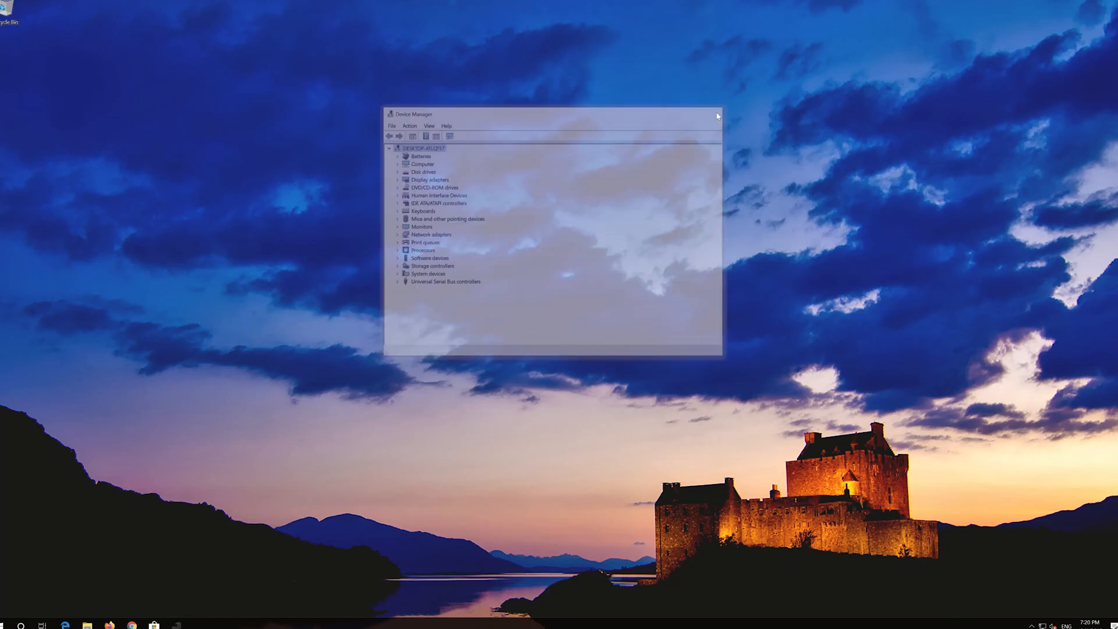
{"action": "left_click", "coordinate": [9, 626]}
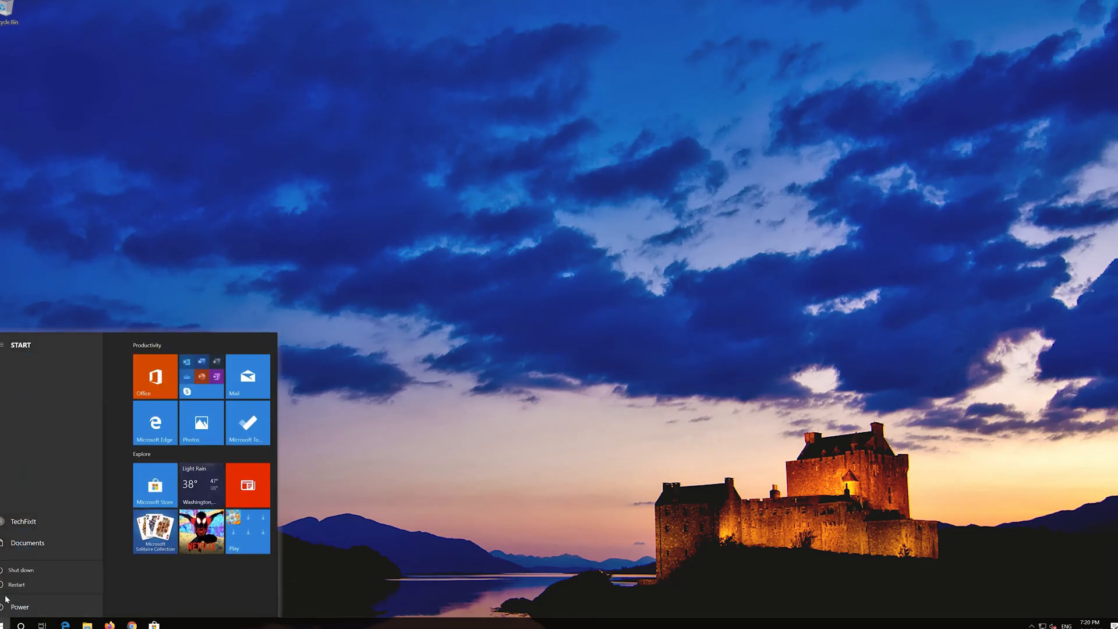
{"action": "left_click", "coordinate": [17, 585]}
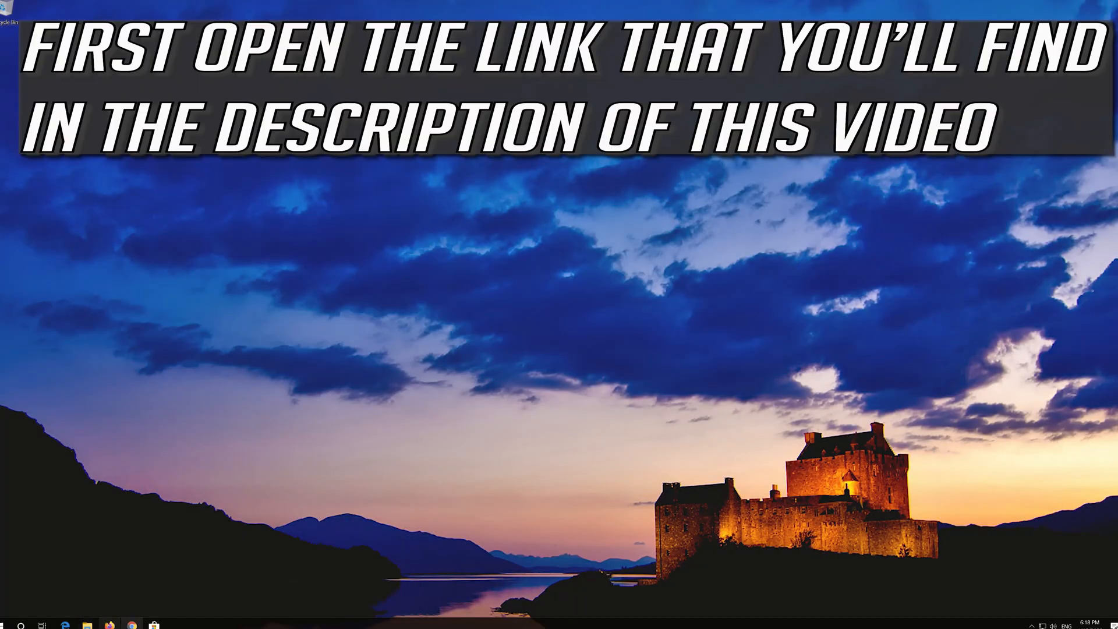
Browse to microsoft.com/en-us/software-download/windows10 in Chrome and download the media creation tool.
{"action": "left_click", "coordinate": [131, 625]}
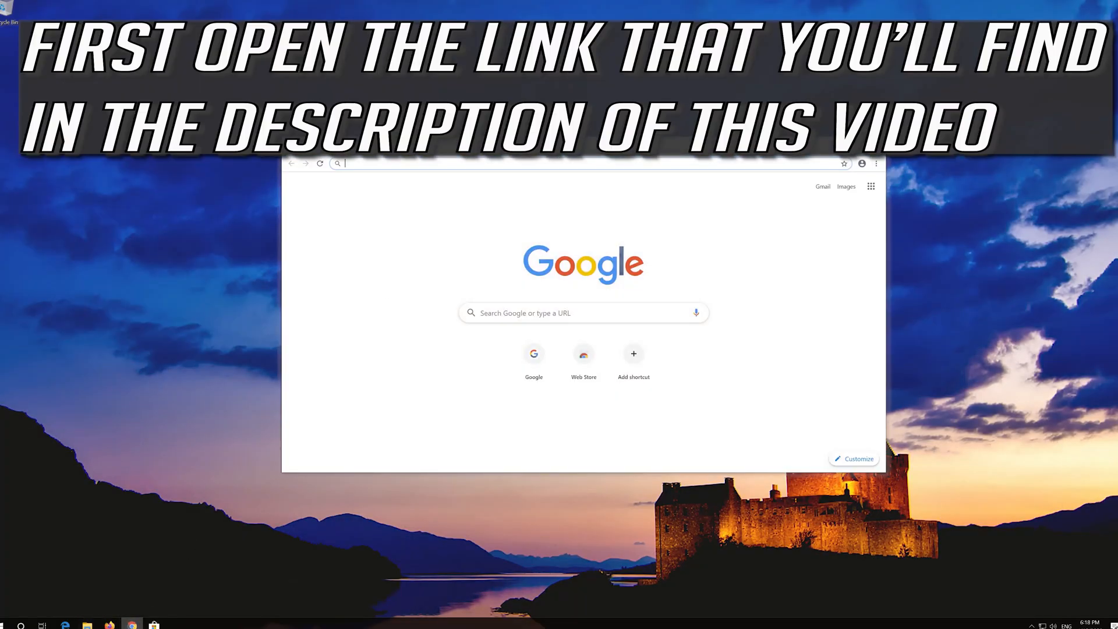
{"action": "type", "text": "https://www.microsoft.com/en-us/software-download/windows10"}
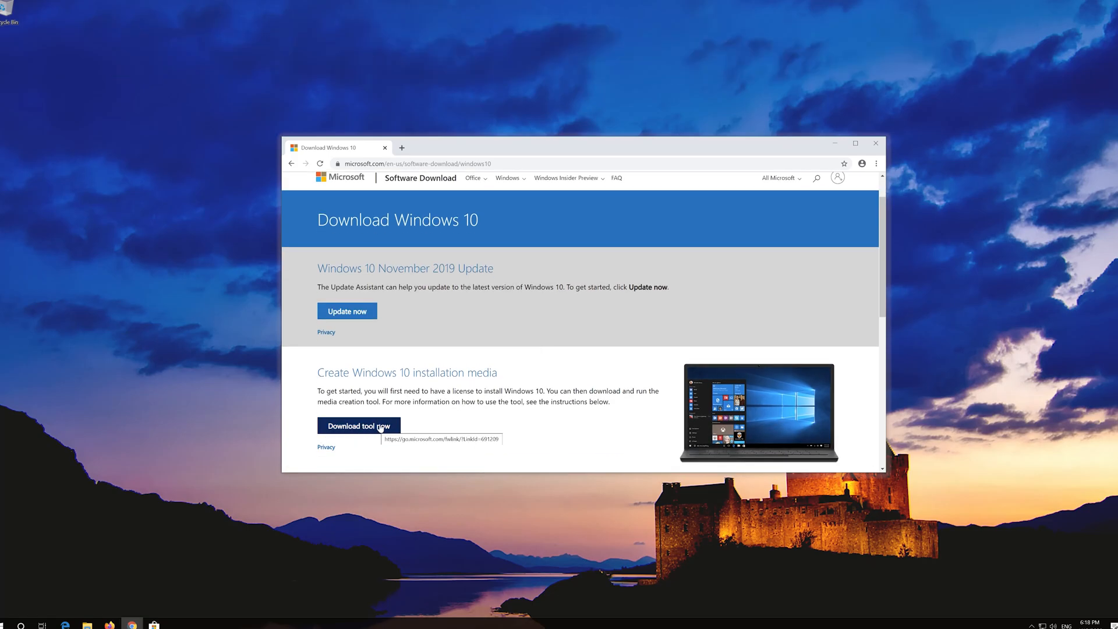
{"action": "left_click", "coordinate": [358, 426]}
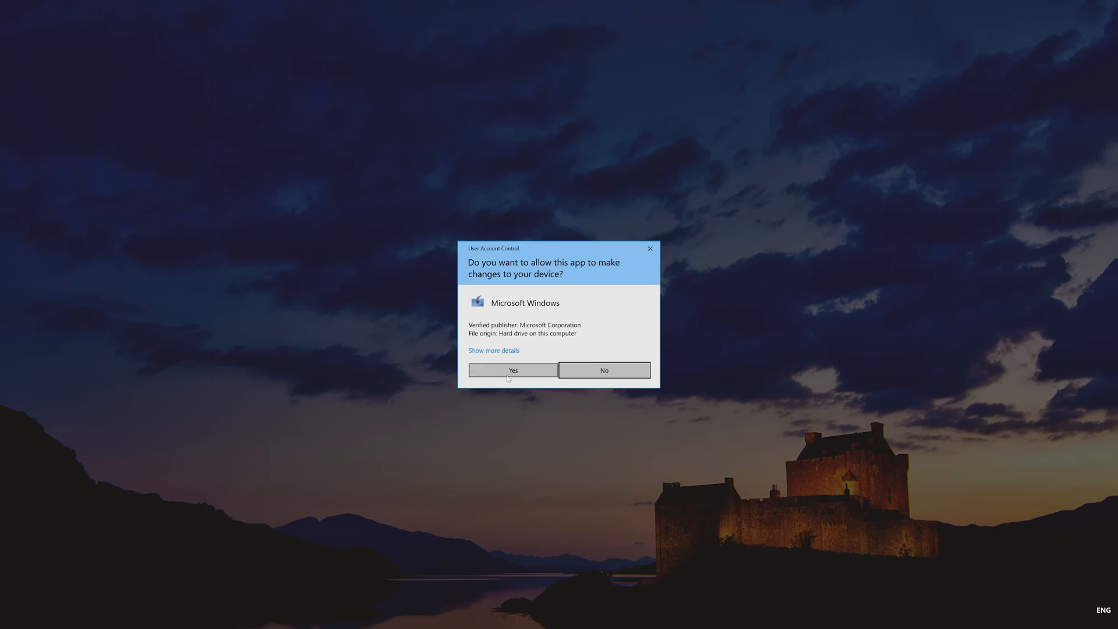
Allow the tool, accept license terms, choose Upgrade this PC now, and start installing Windows 10.
{"action": "left_click", "coordinate": [512, 371]}
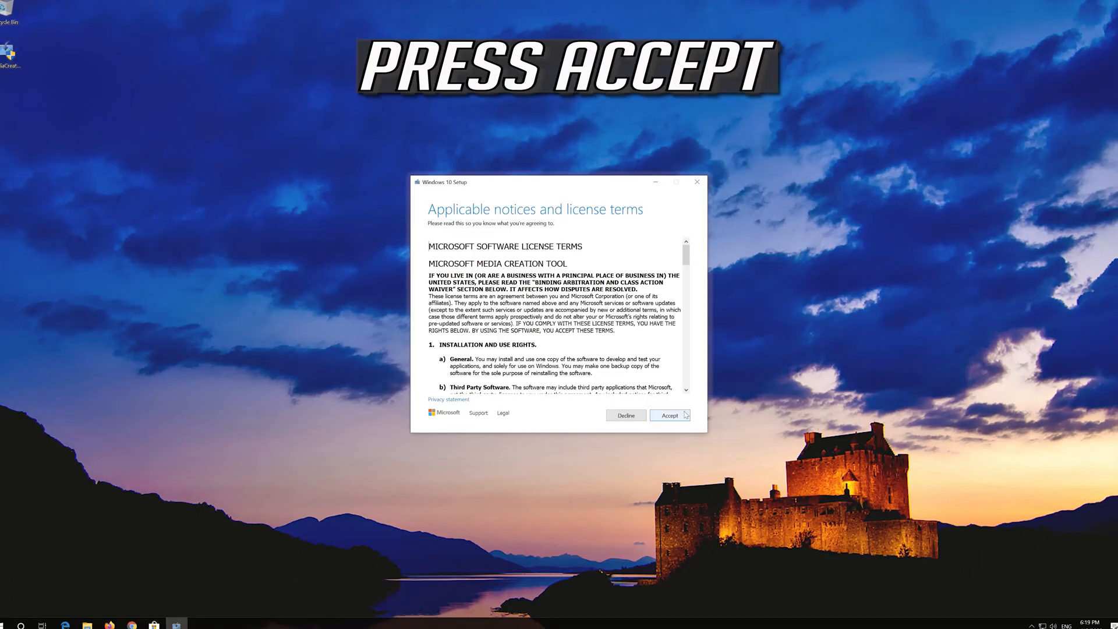
{"action": "left_click", "coordinate": [669, 415]}
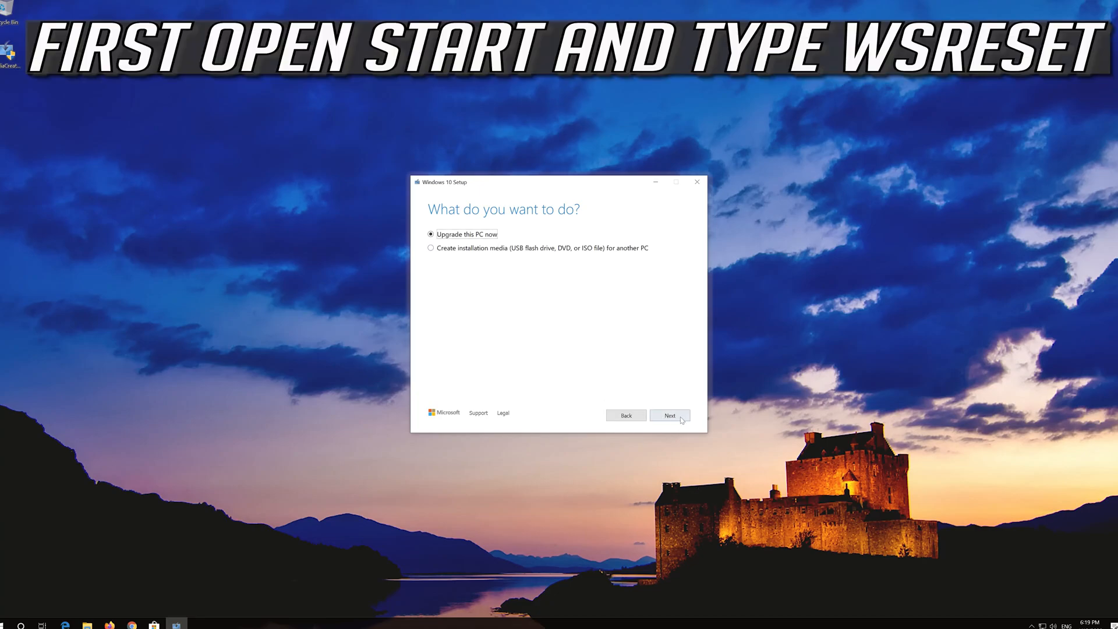
{"action": "left_click", "coordinate": [669, 415]}
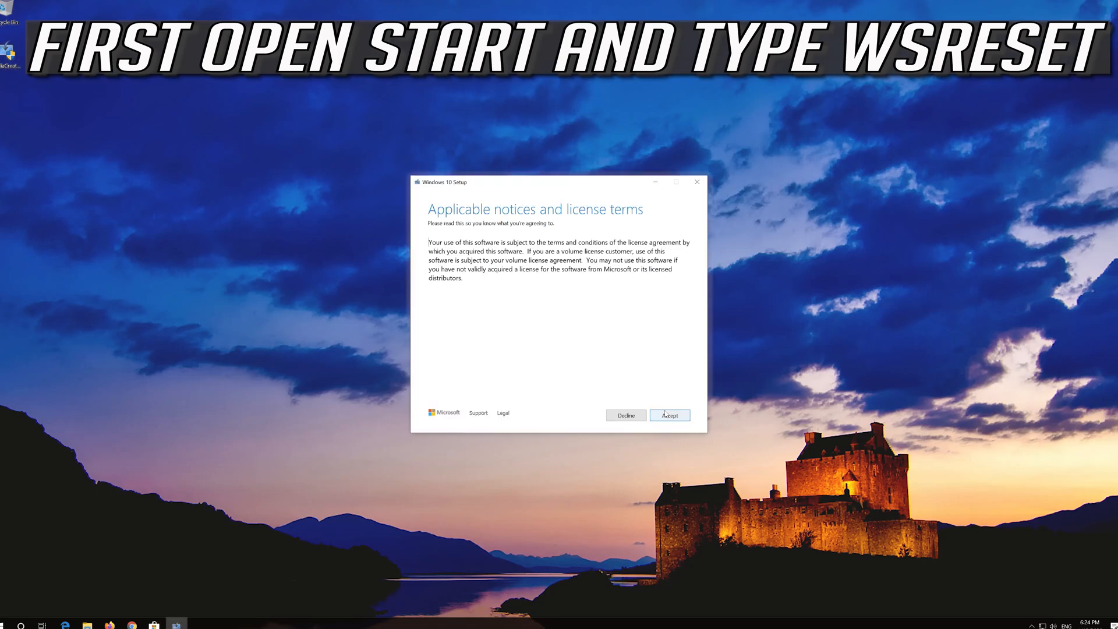
{"action": "left_click", "coordinate": [669, 415]}
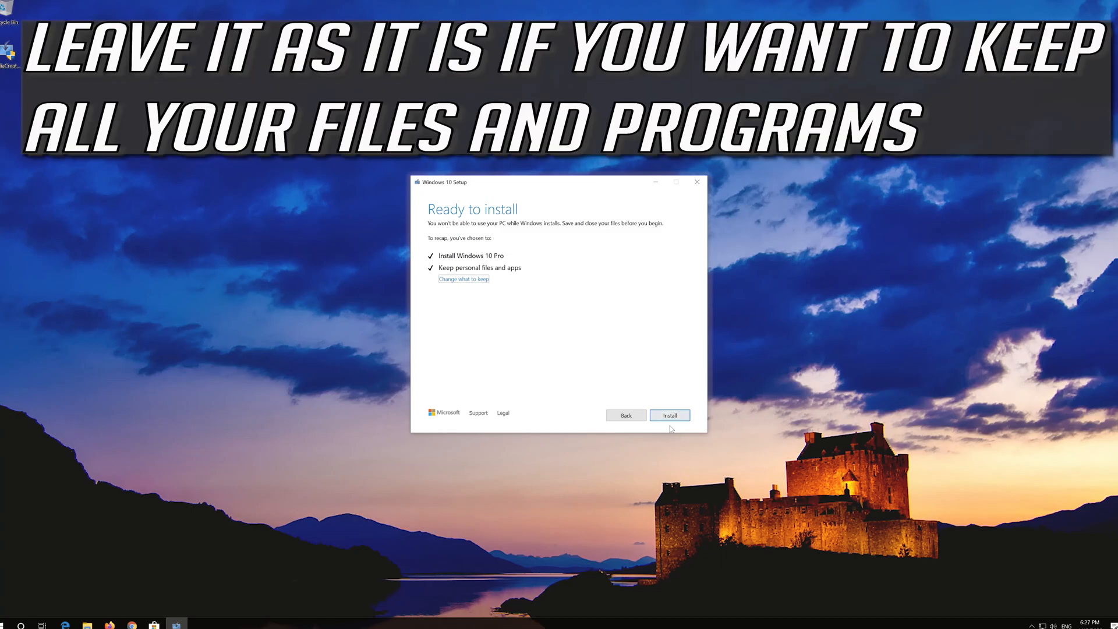
{"action": "left_click", "coordinate": [668, 416]}
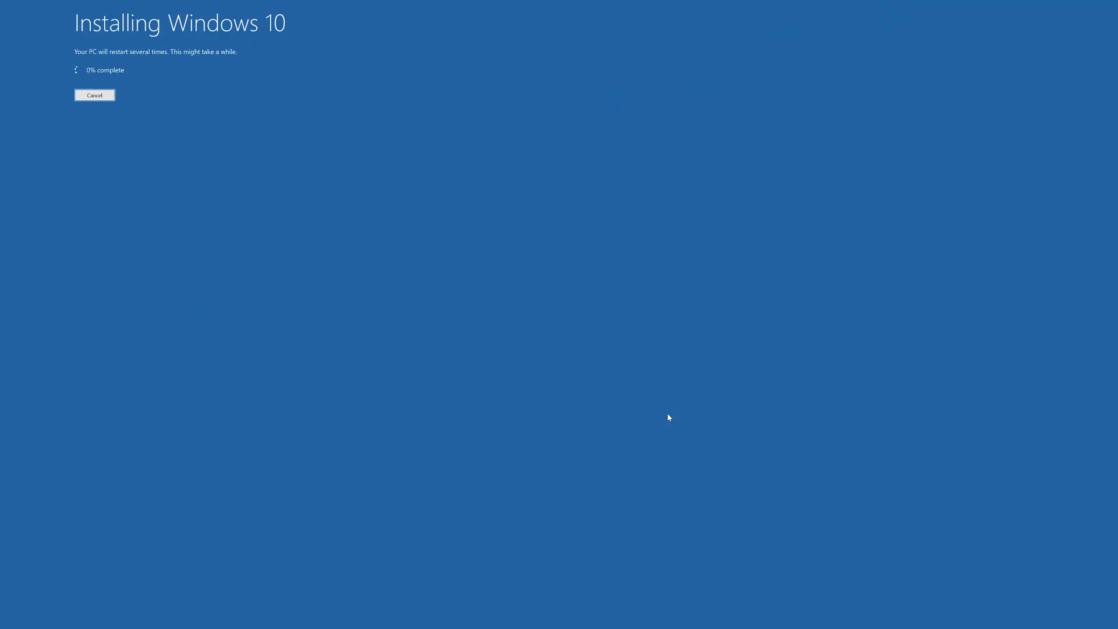